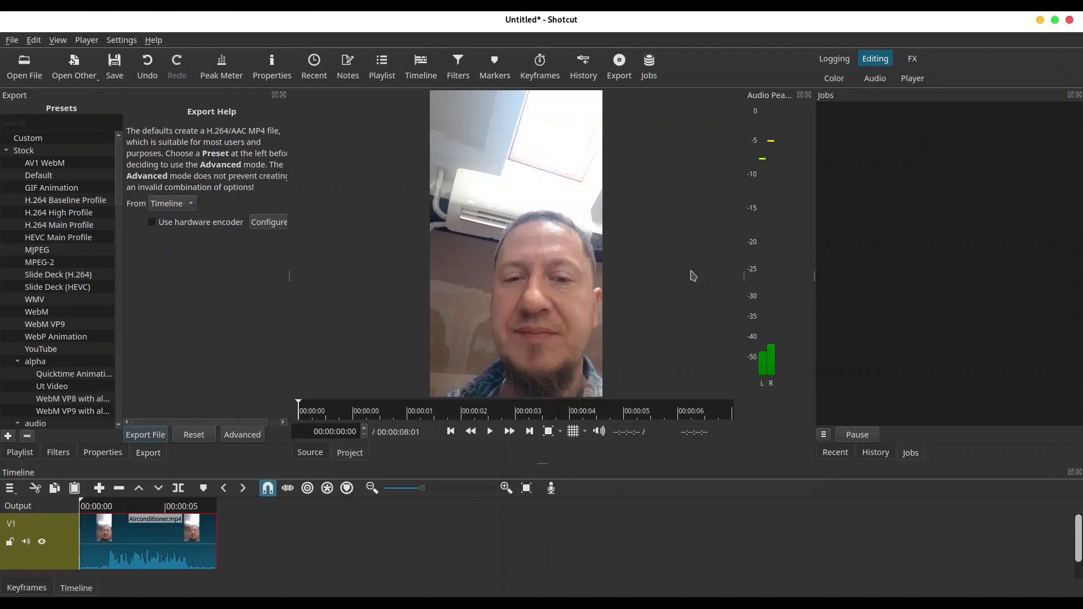
pyautogui.moveTo(670, 246)
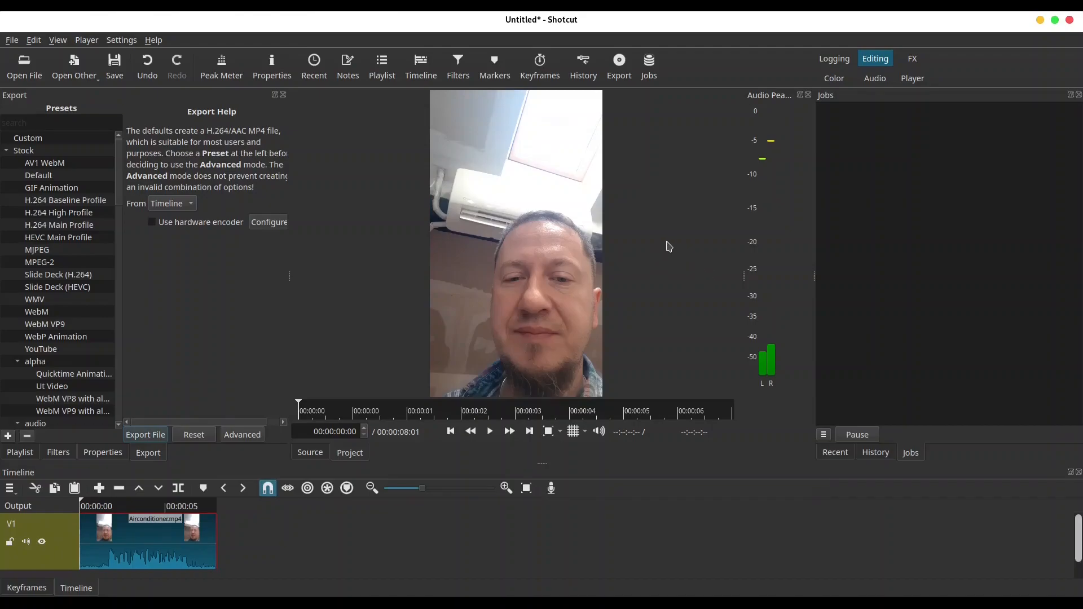
pyautogui.moveTo(694, 235)
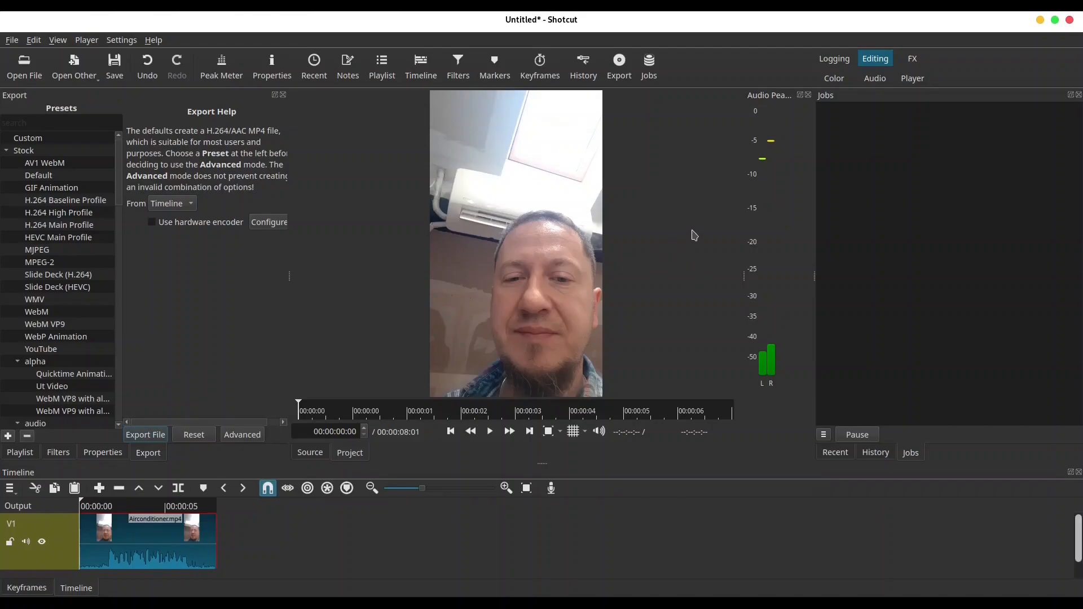
# Step: Play the Airconditioner clip through to its end, then point at the Export panel's Advanced button
pyautogui.click(489, 431)
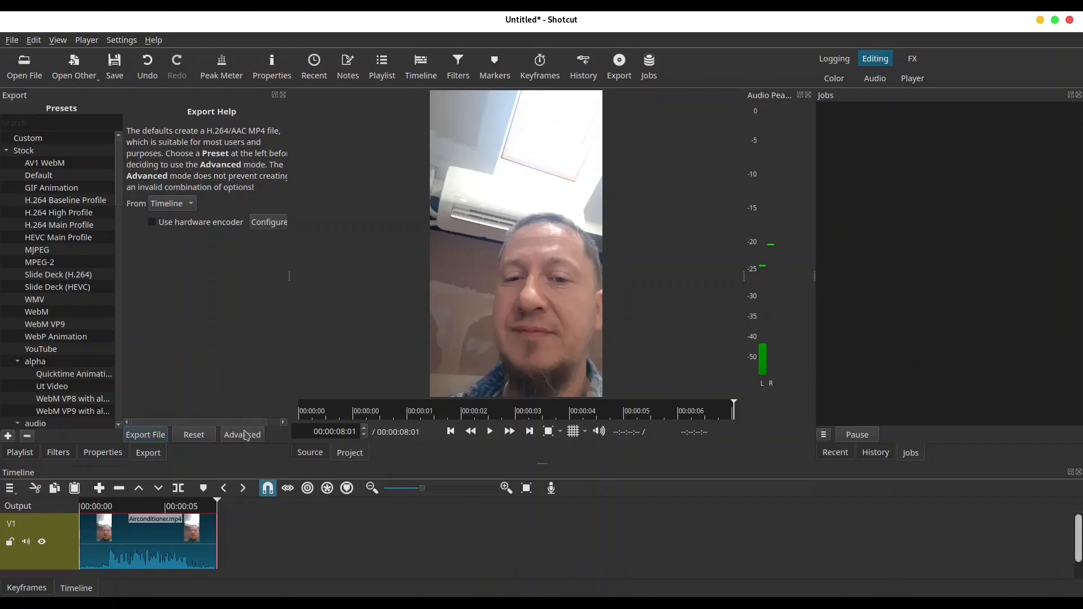
pyautogui.click(191, 507)
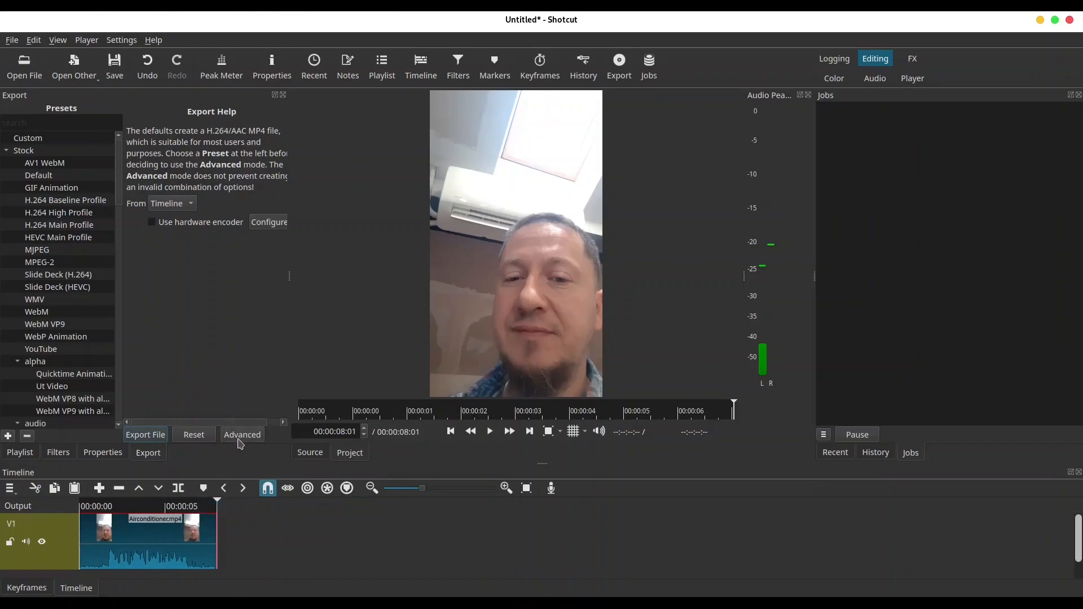
# Step: Switch the export settings to the audio-only MP3 preset and start exporting to a file
pyautogui.click(242, 434)
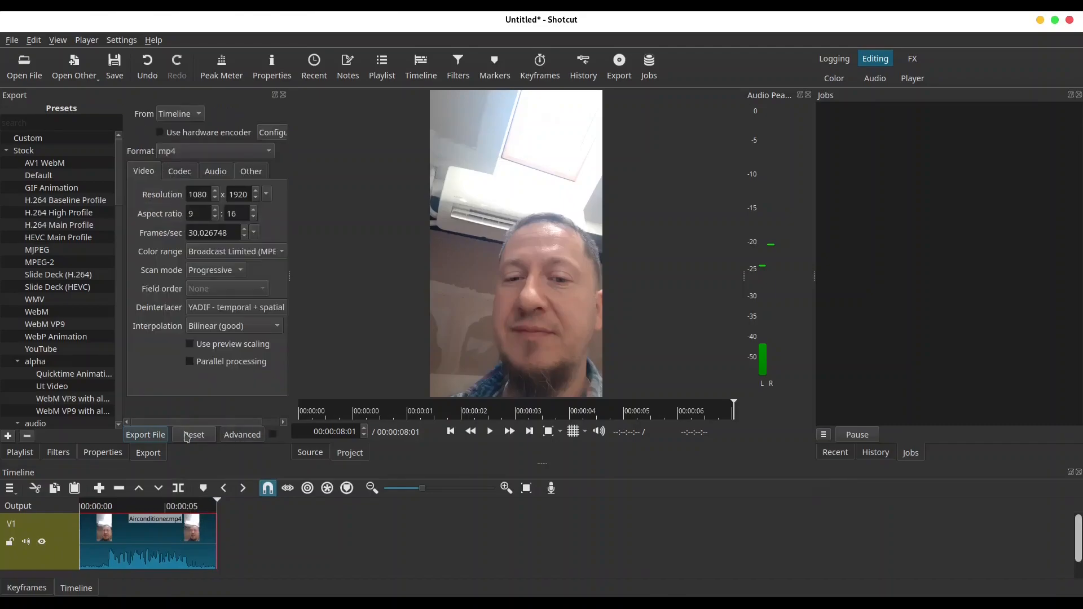
pyautogui.scroll(-3)
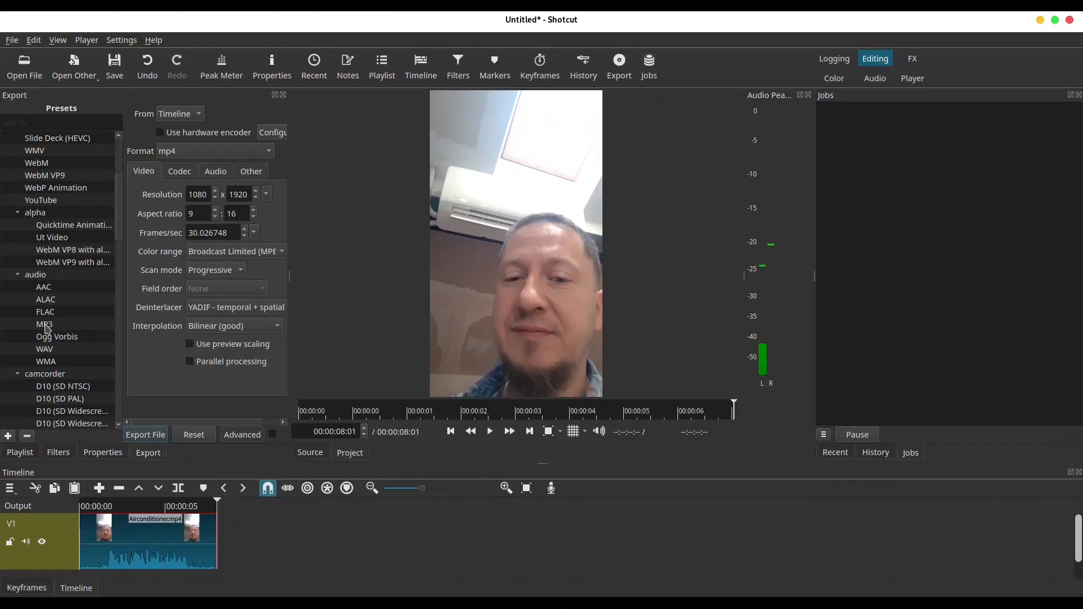
pyautogui.moveTo(44, 324)
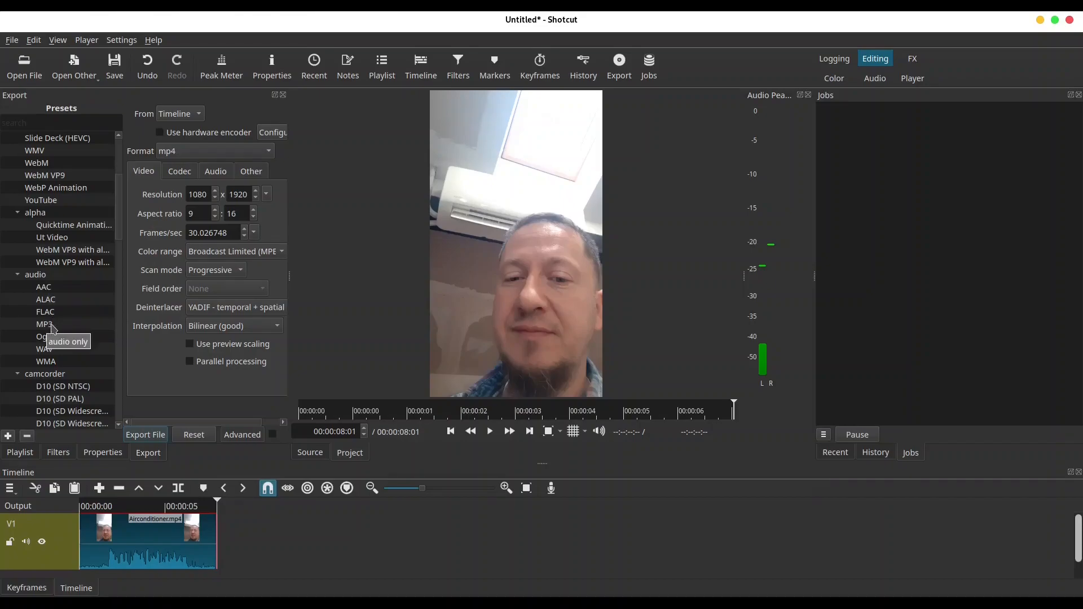
pyautogui.click(45, 323)
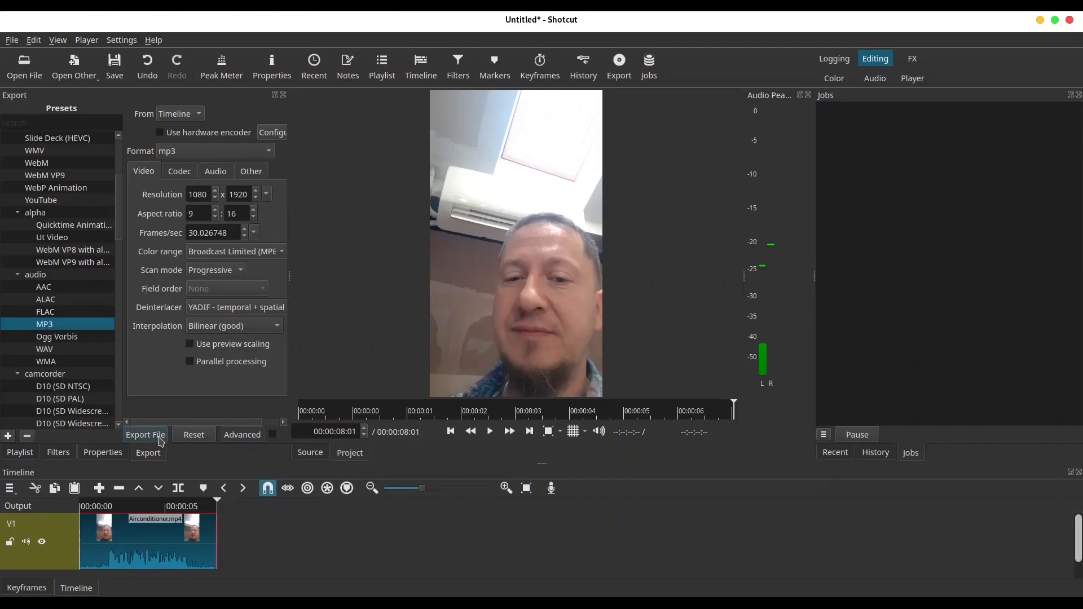
pyautogui.click(145, 435)
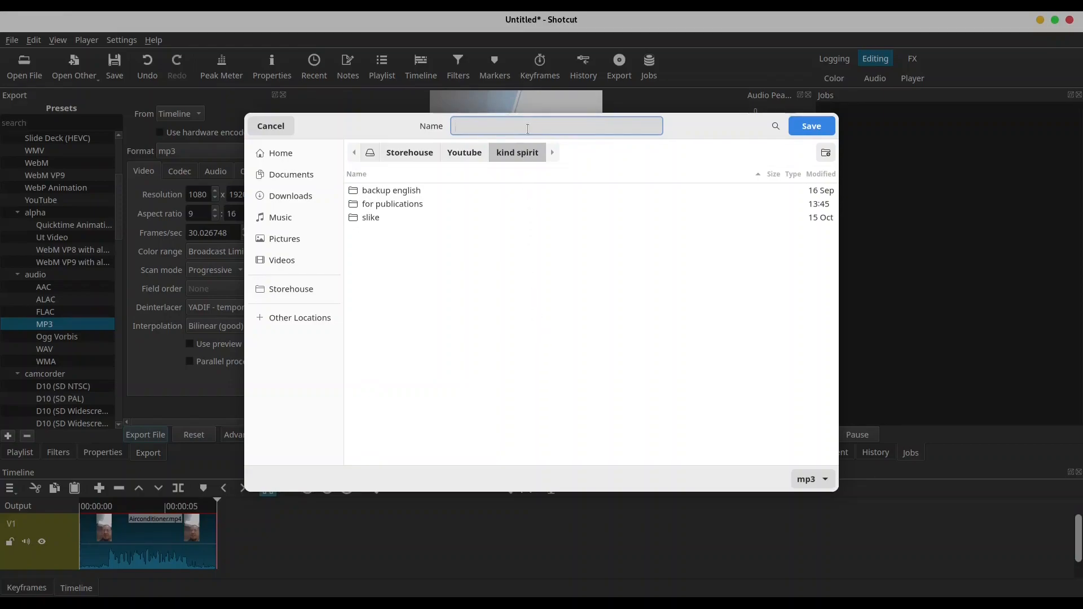
# Step: Name the audio export 'just sound' and save it
pyautogui.write('just s')
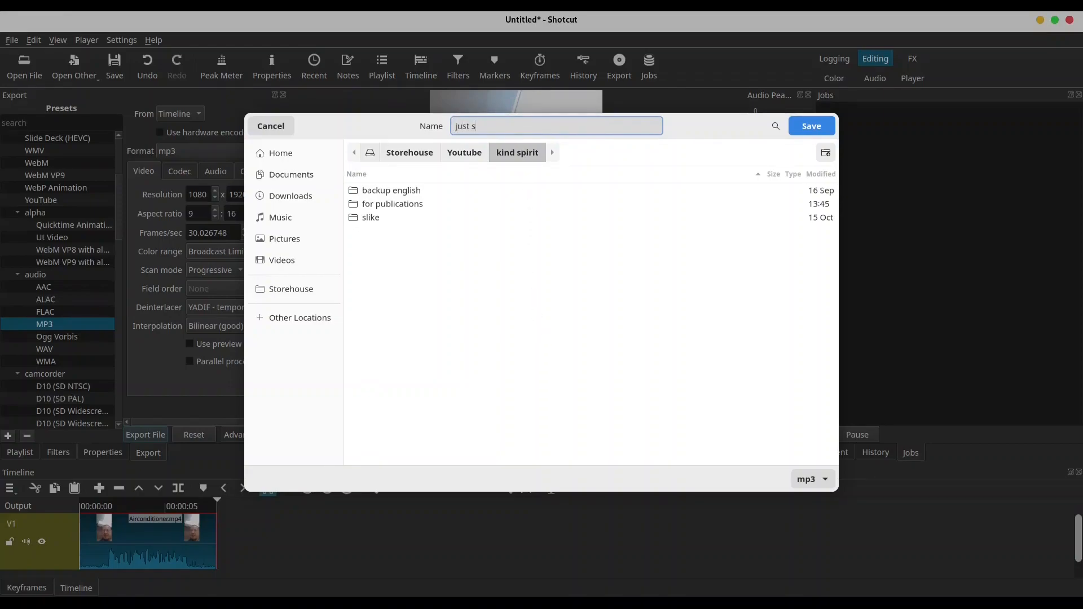
pyautogui.write('ound')
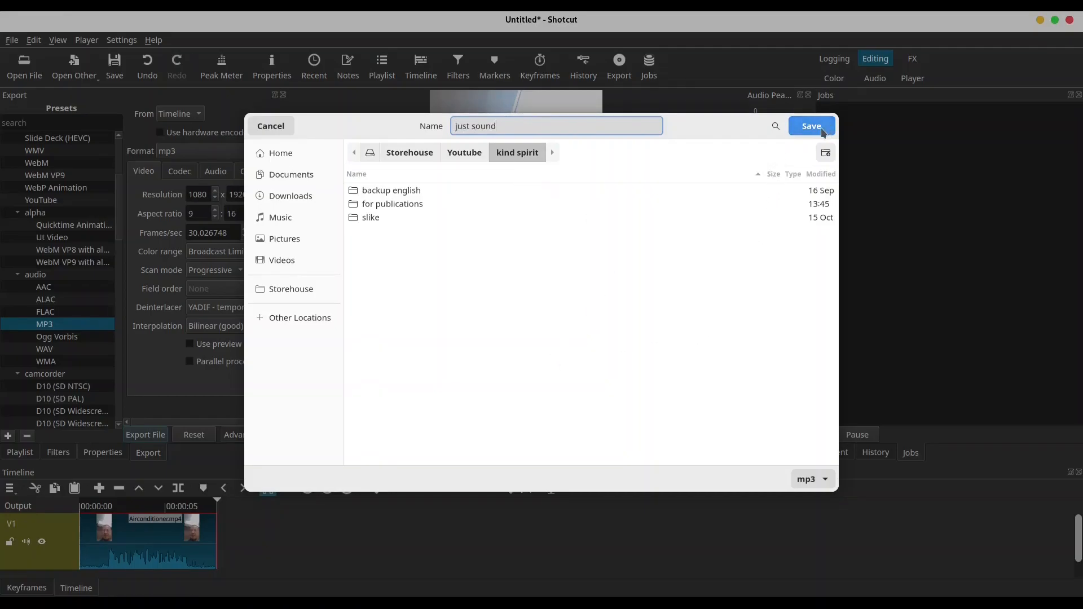
pyautogui.click(812, 126)
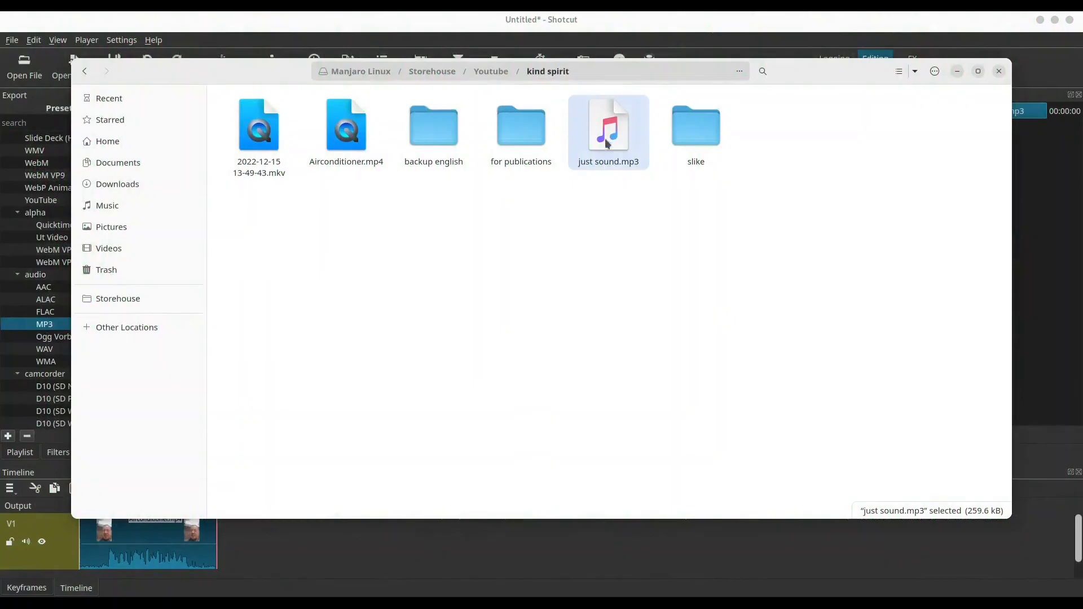
# Step: Open just sound.mp3 from the kind spirit folder in Audacity
pyautogui.rightClick(609, 132)
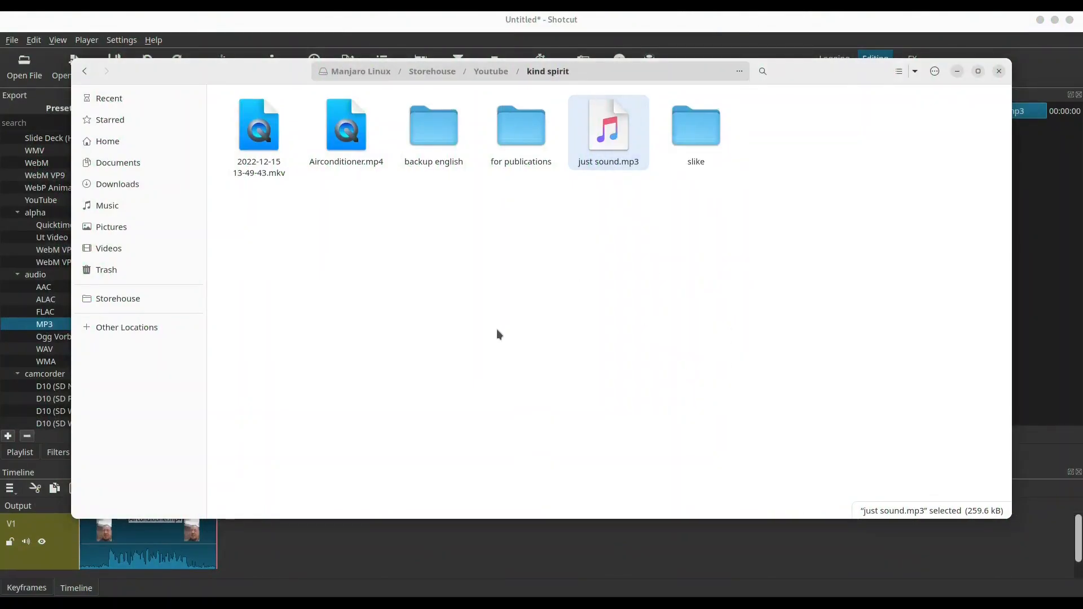
pyautogui.doubleClick(609, 124)
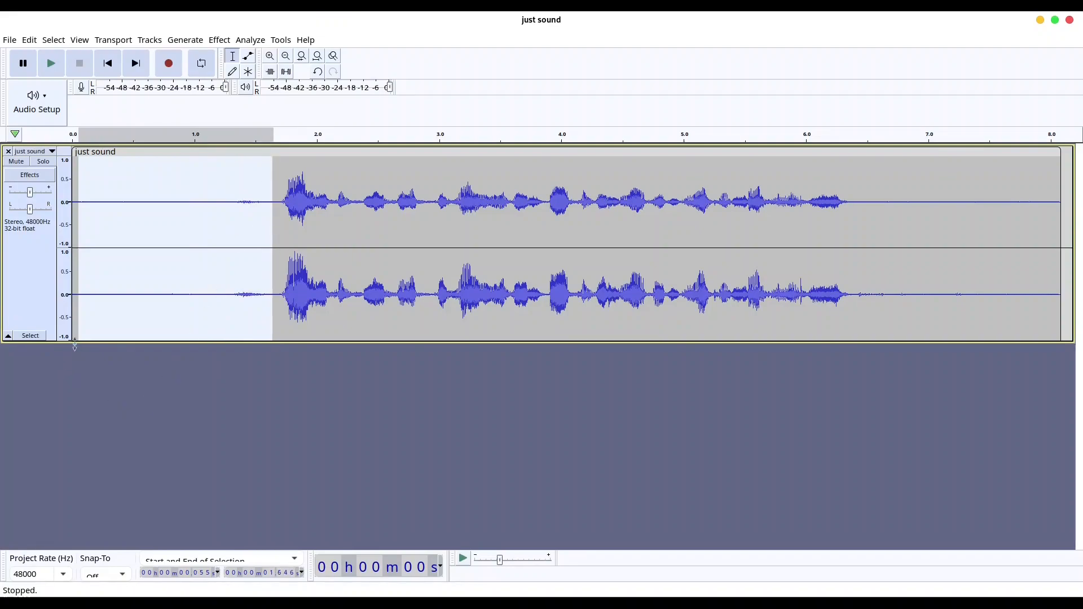
pyautogui.moveTo(266, 171)
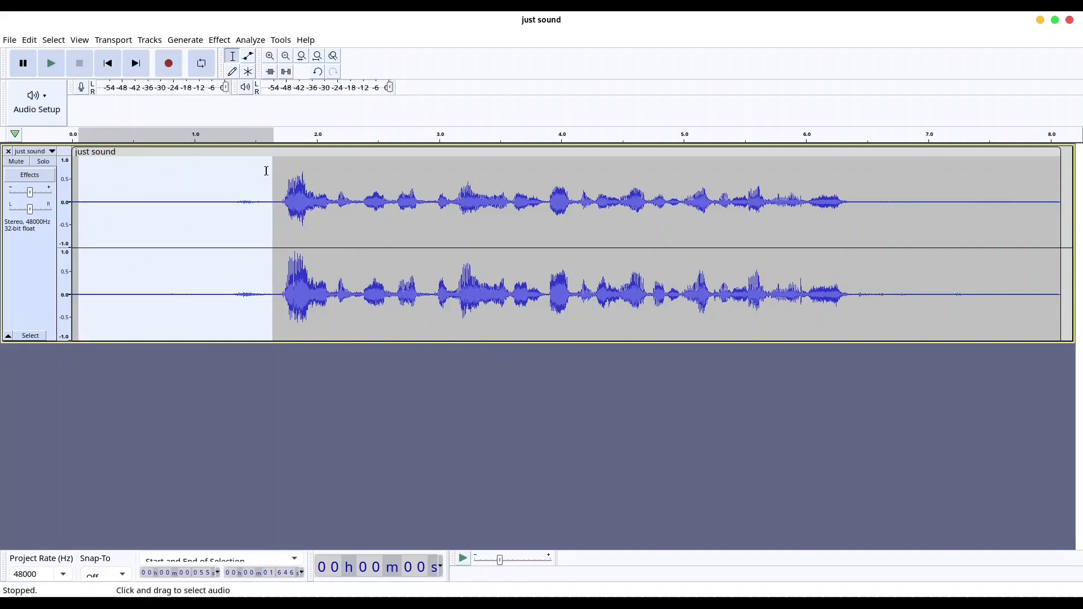
pyautogui.moveTo(273, 154)
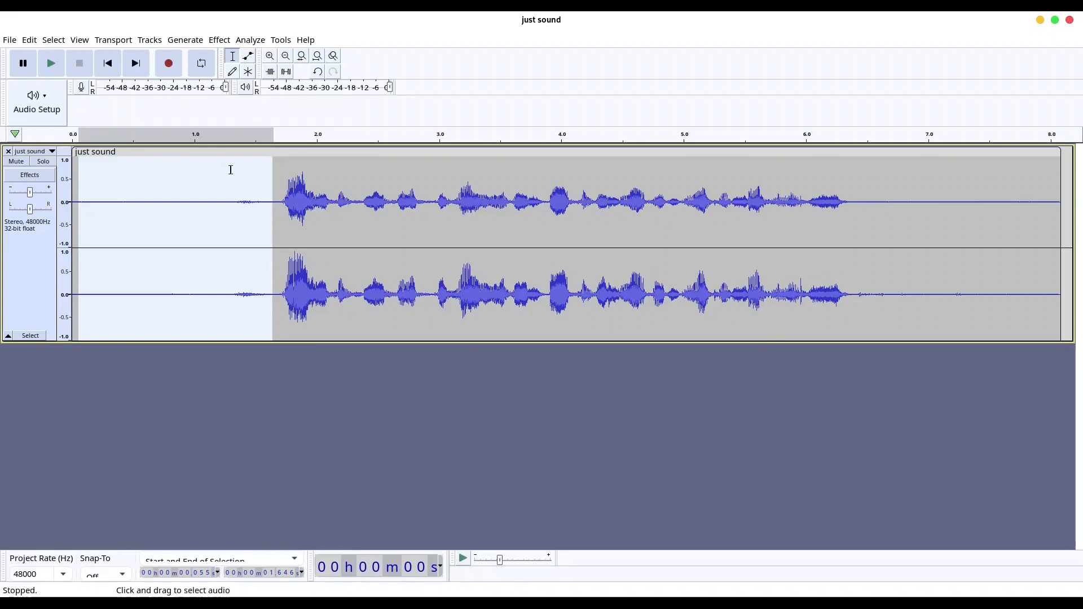
# Step: Open the Noise Reduction effect from Audacity's Effect menu to capture a noise profile
pyautogui.click(218, 40)
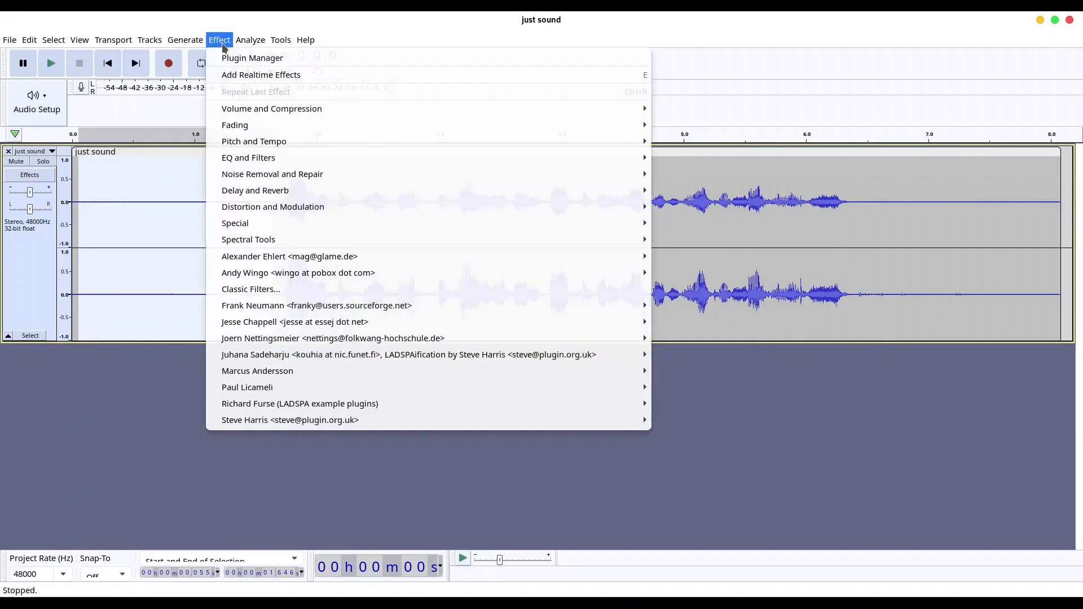
pyautogui.moveTo(254, 141)
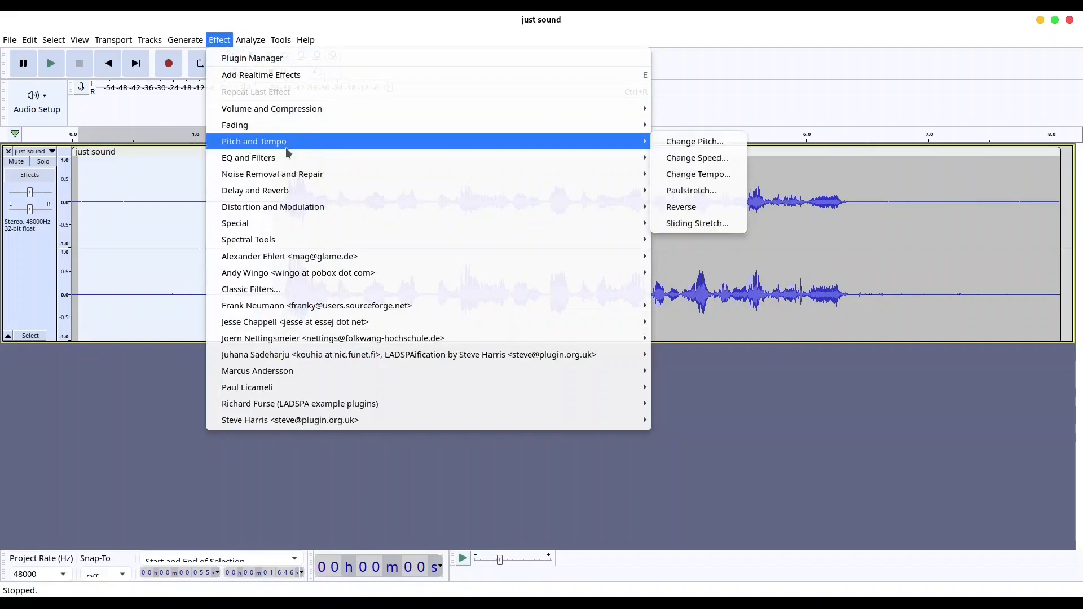
pyautogui.moveTo(272, 173)
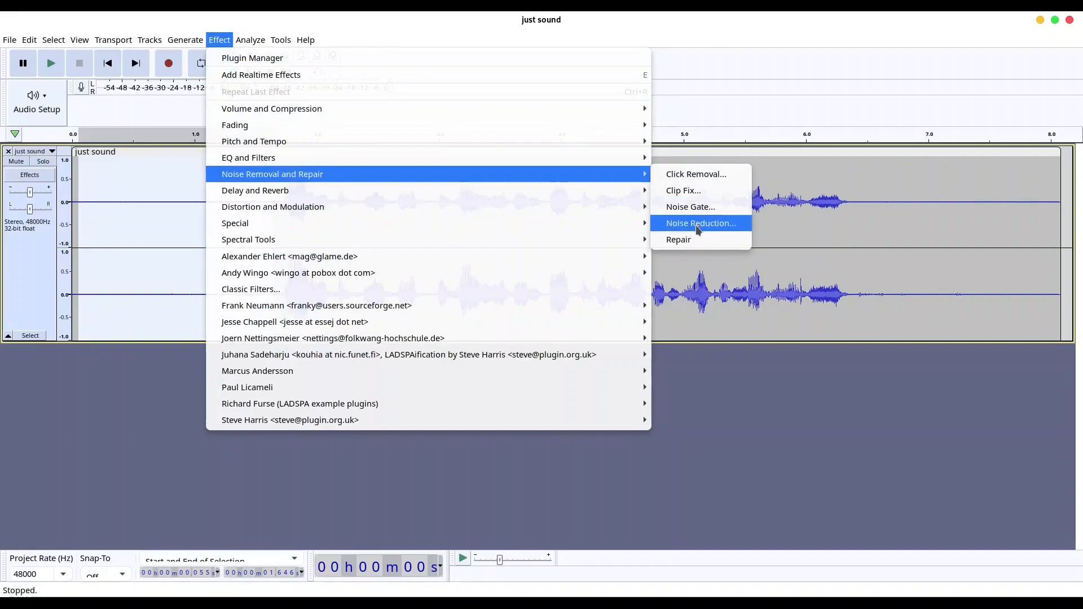
pyautogui.click(701, 223)
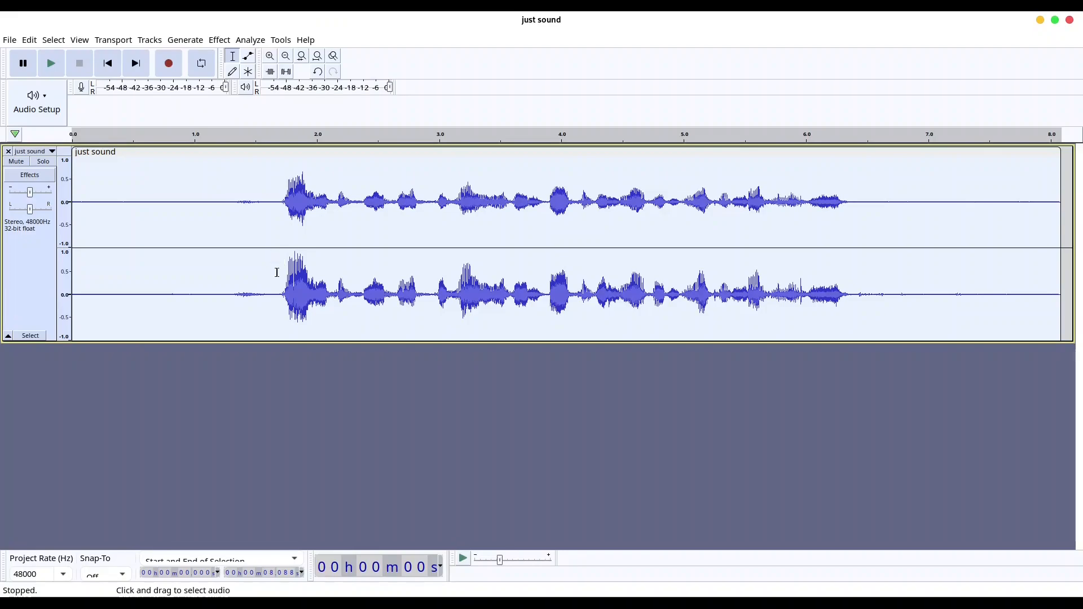
pyautogui.moveTo(409, 227)
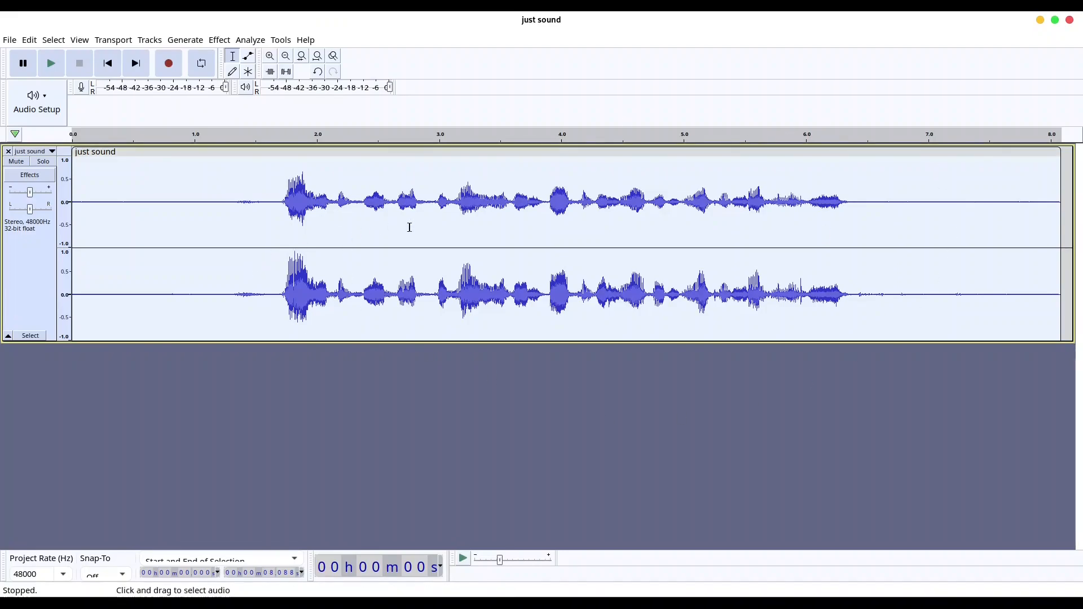
# Step: Reopen Noise Reduction and apply it with 12 dB, sensitivity 6.00 and 3 smoothing bands
pyautogui.click(219, 39)
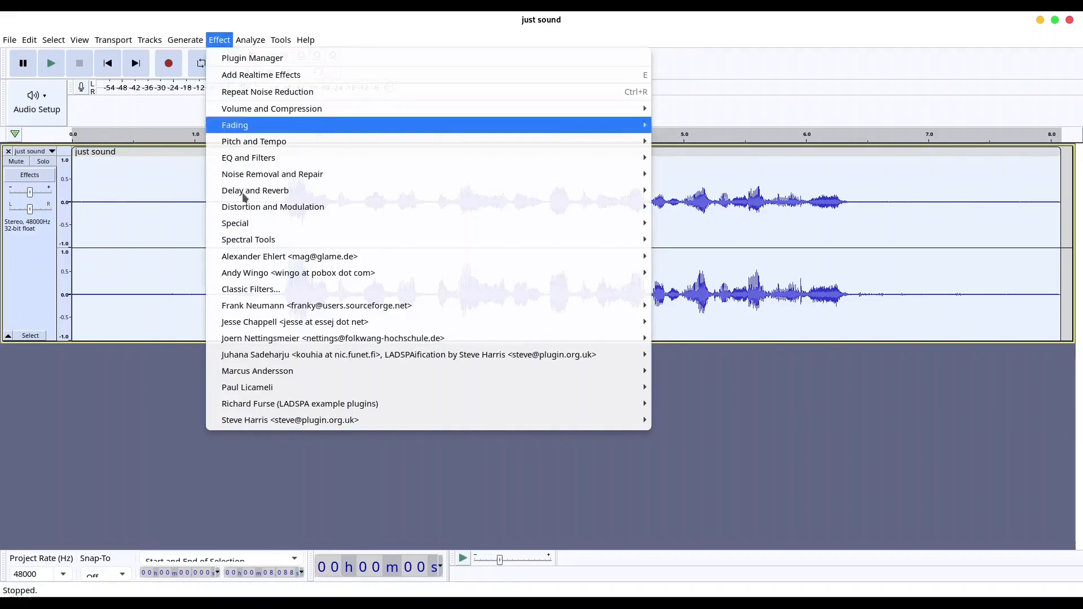
pyautogui.moveTo(272, 174)
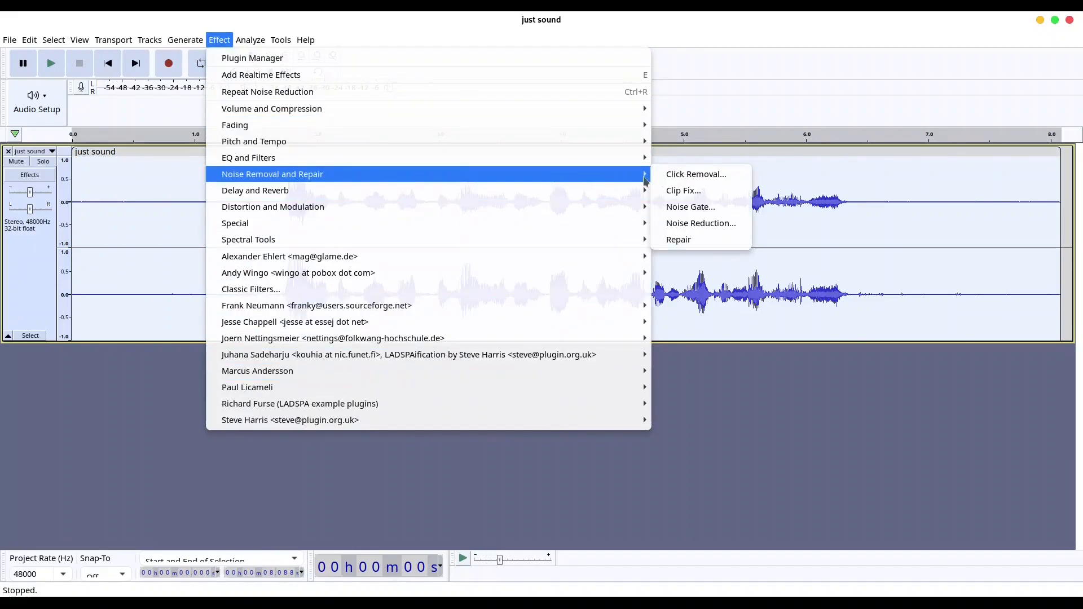
pyautogui.moveTo(701, 226)
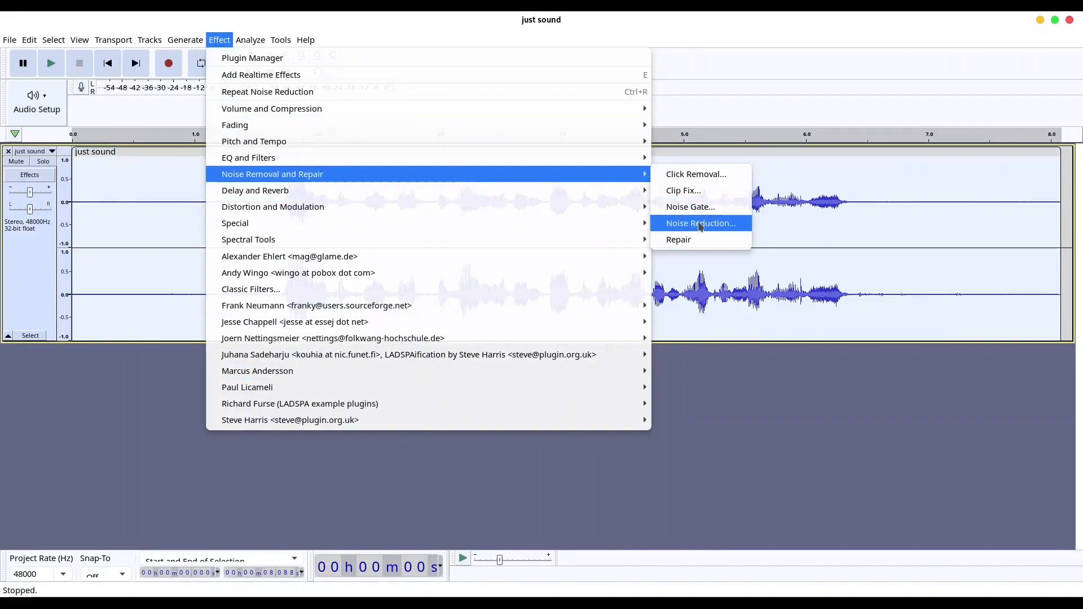
pyautogui.click(701, 223)
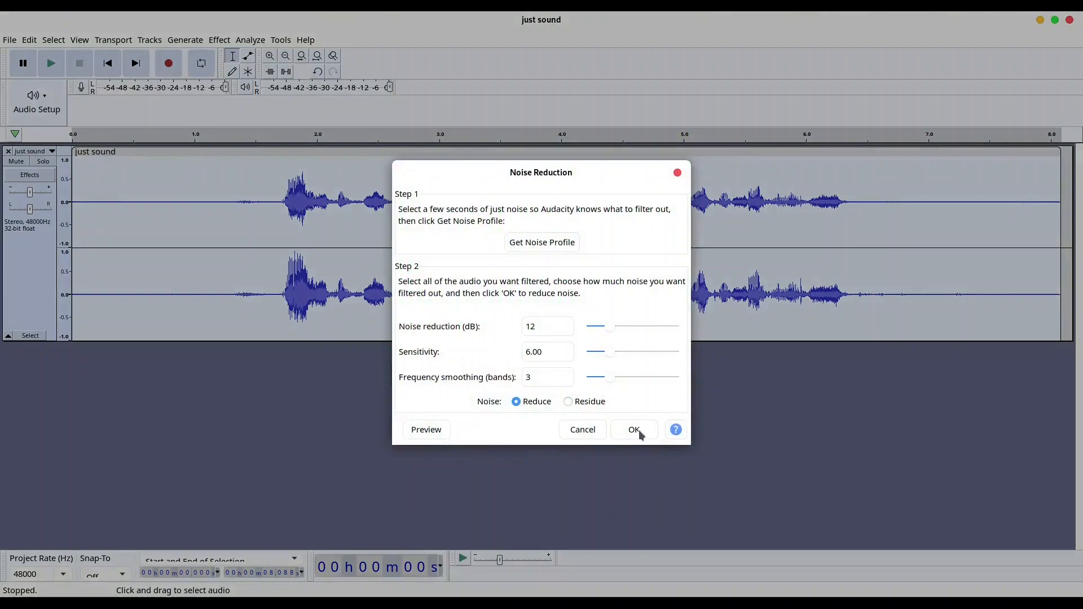
pyautogui.moveTo(510, 382)
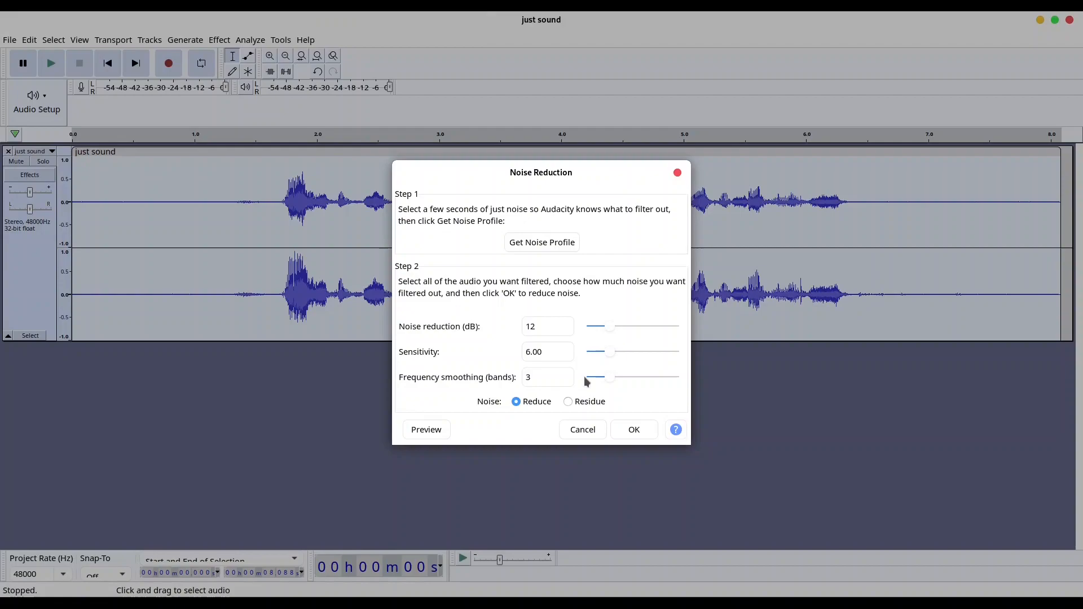
pyautogui.moveTo(581, 369)
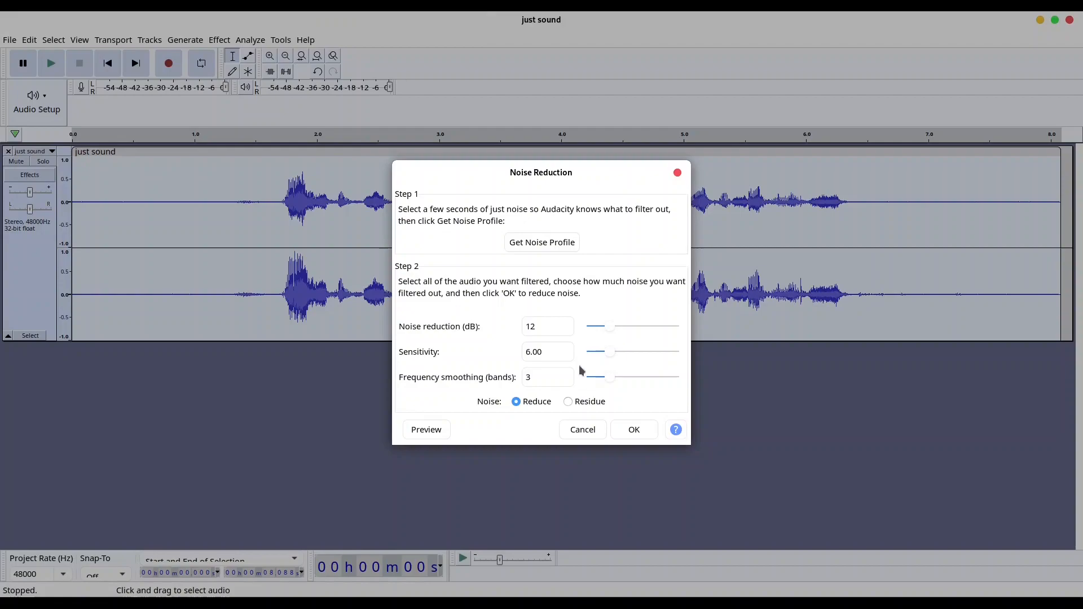
pyautogui.moveTo(585, 367)
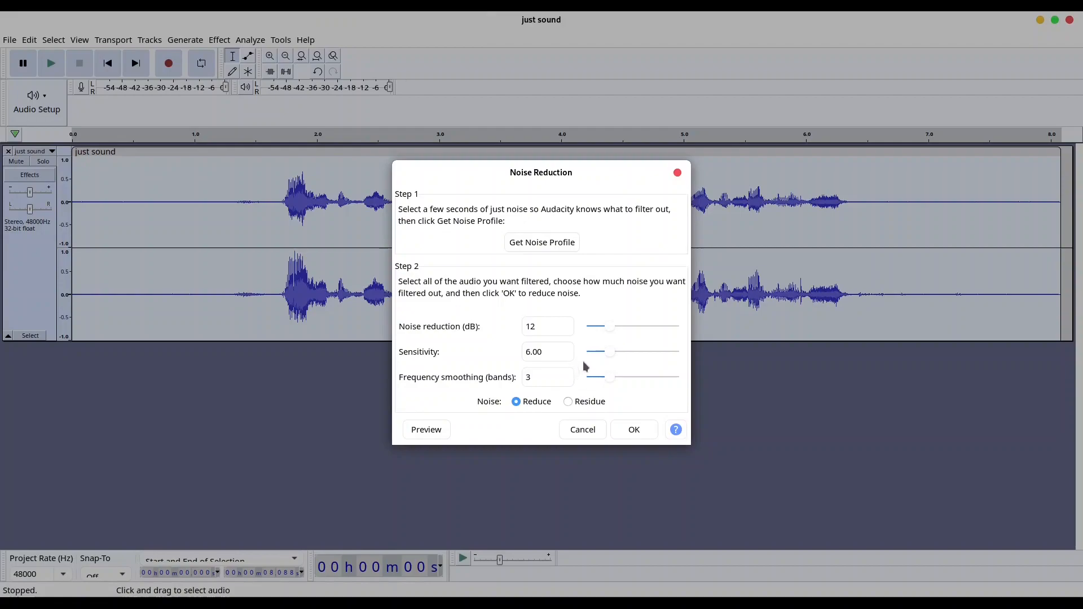
pyautogui.moveTo(615, 313)
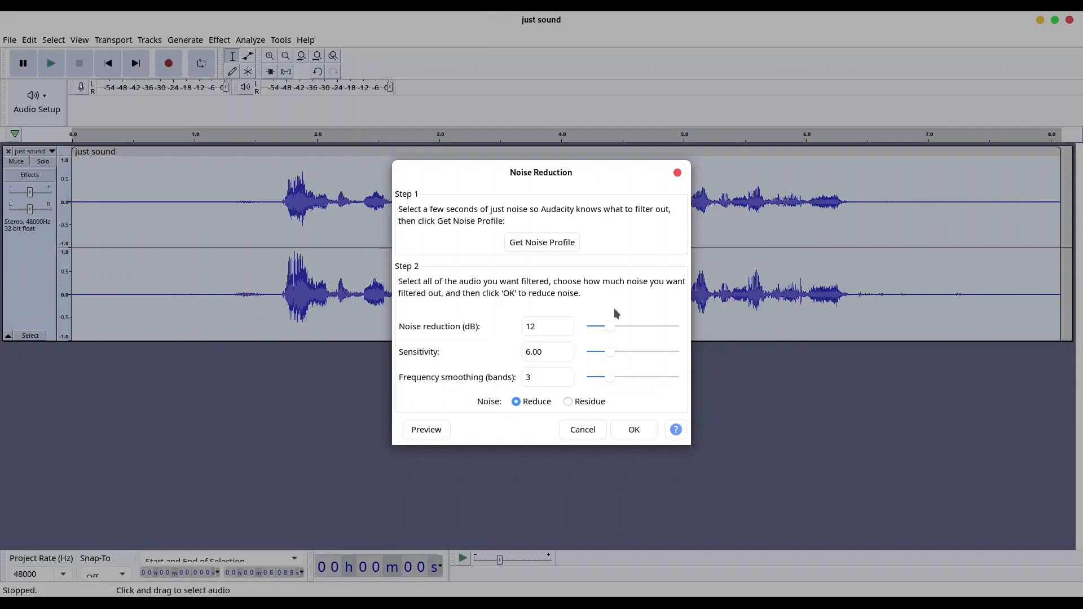
pyautogui.moveTo(608, 307)
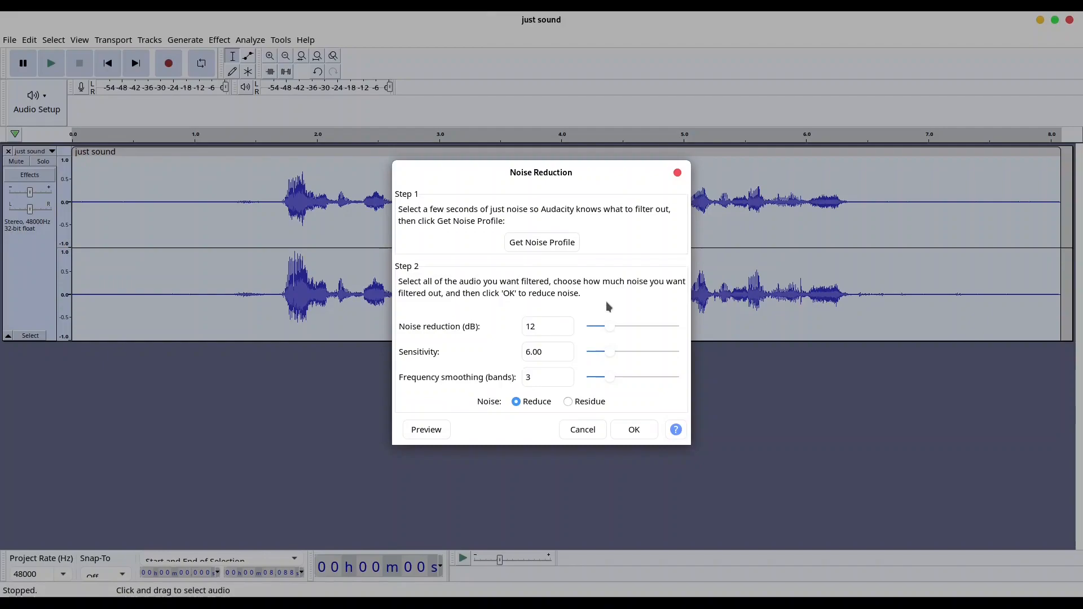
pyautogui.click(547, 326)
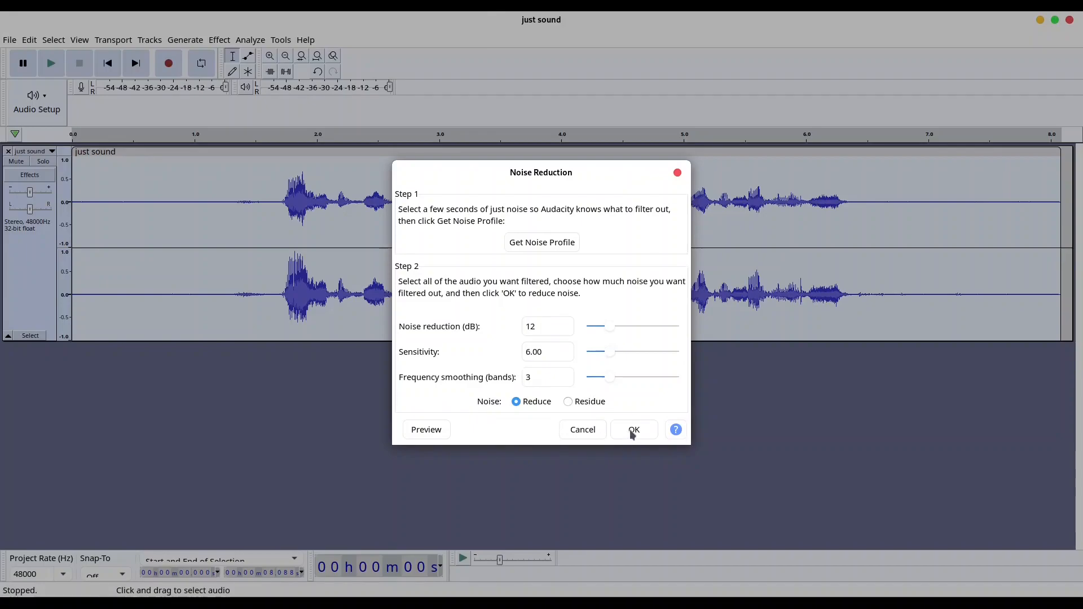
pyautogui.click(634, 430)
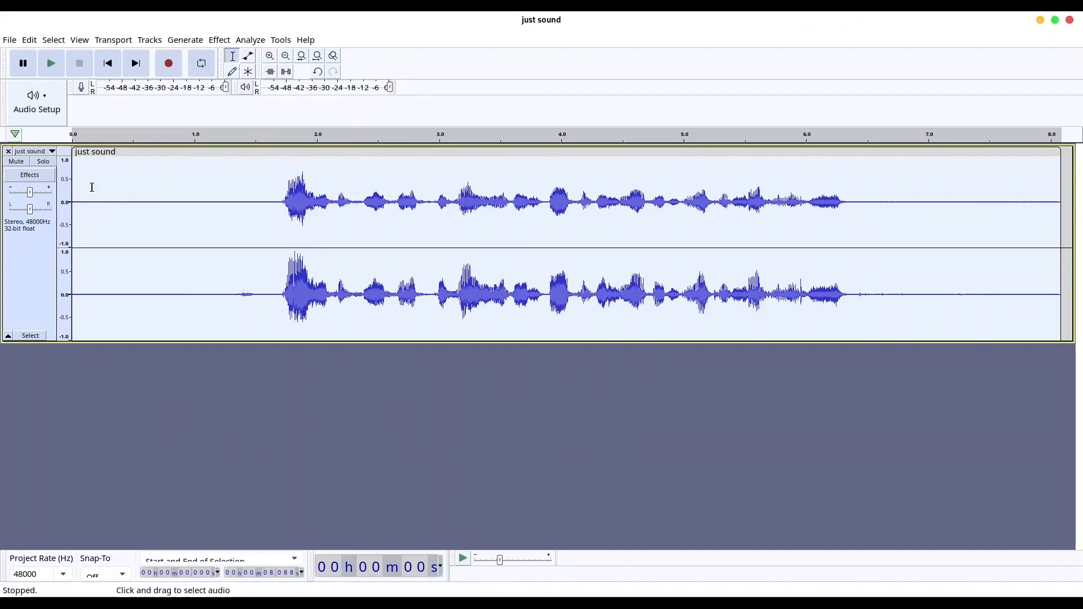
pyautogui.moveTo(52, 63)
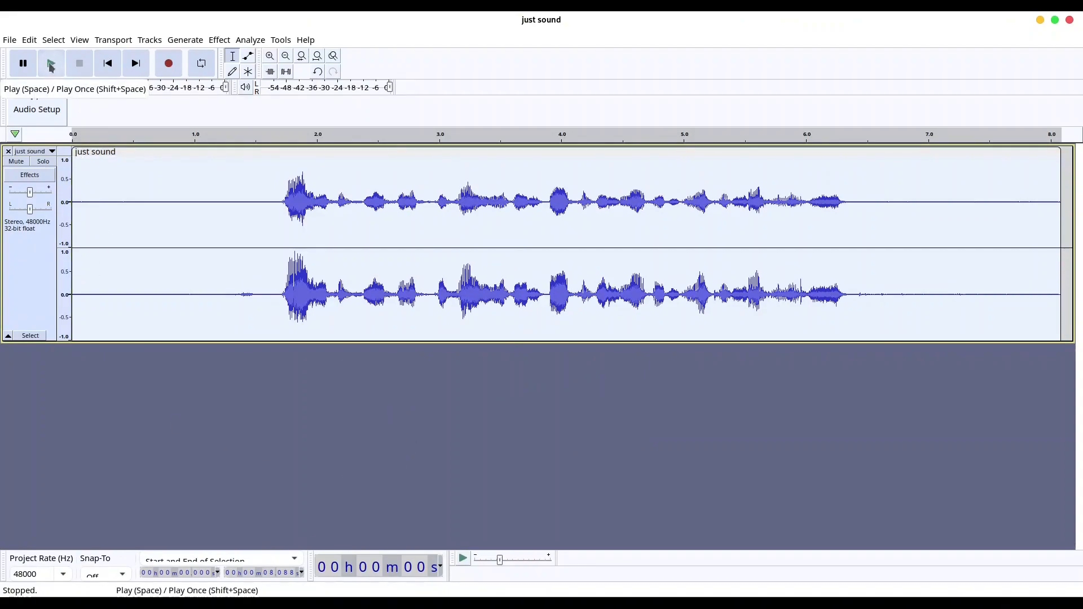
# Step: Play the noise-reduced recording to check it, then bring up the File menu
pyautogui.click(51, 63)
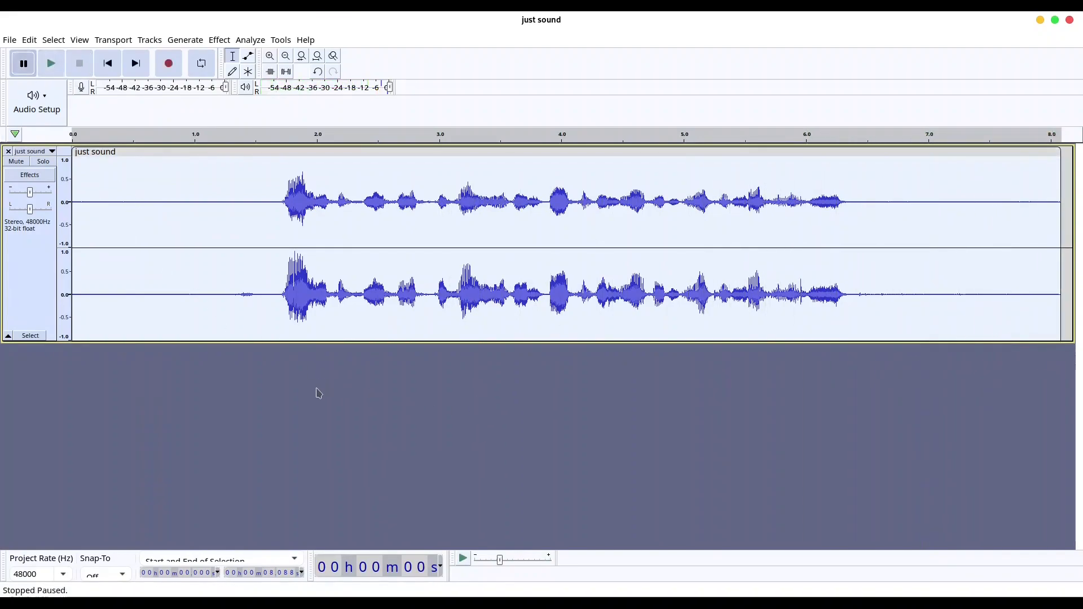
pyautogui.moveTo(316, 401)
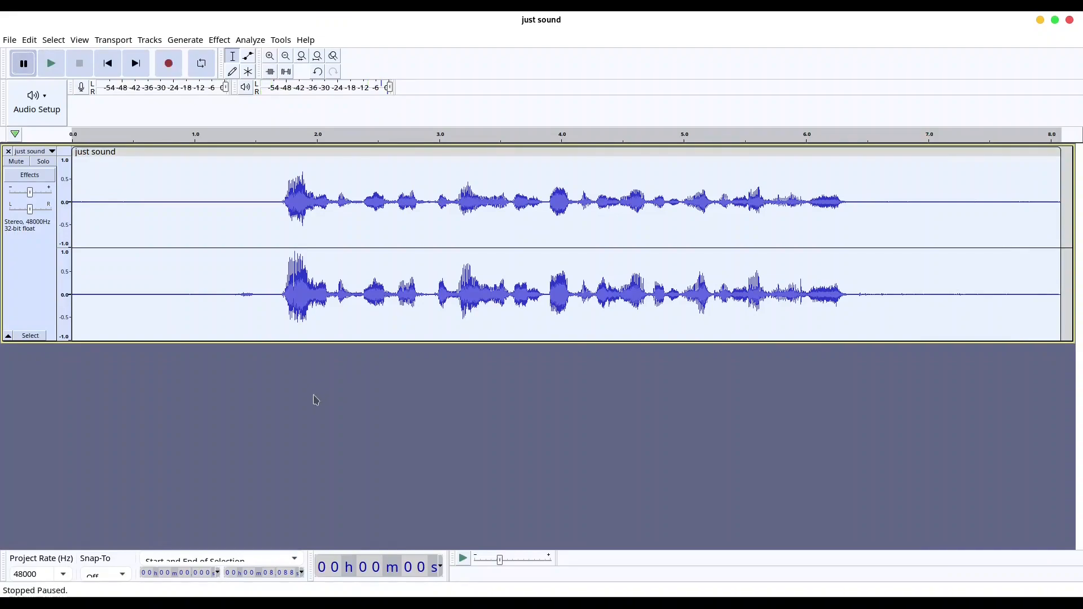
pyautogui.moveTo(325, 398)
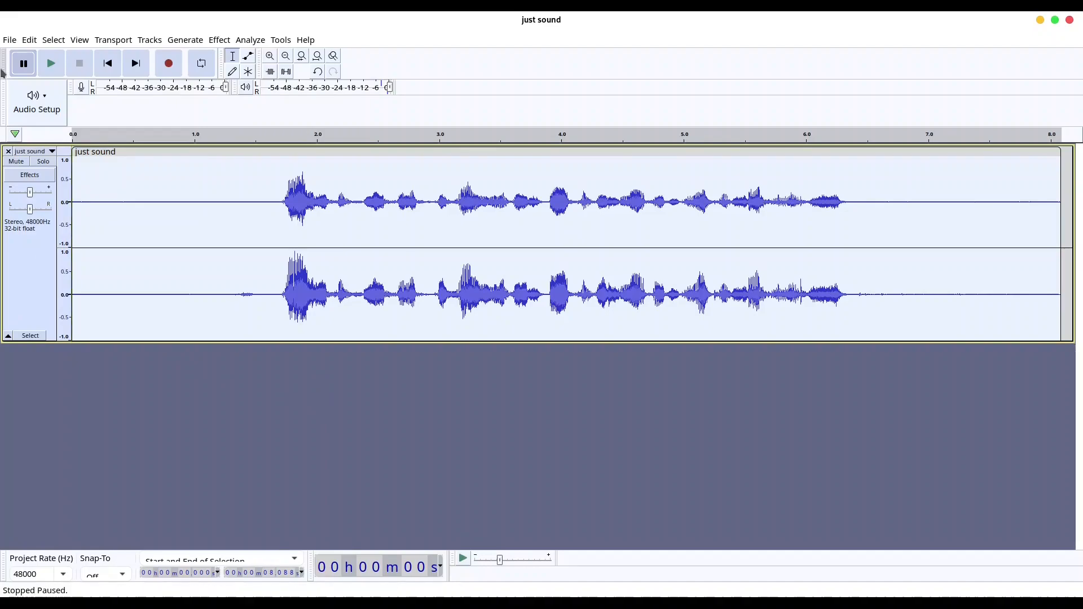
pyautogui.click(9, 39)
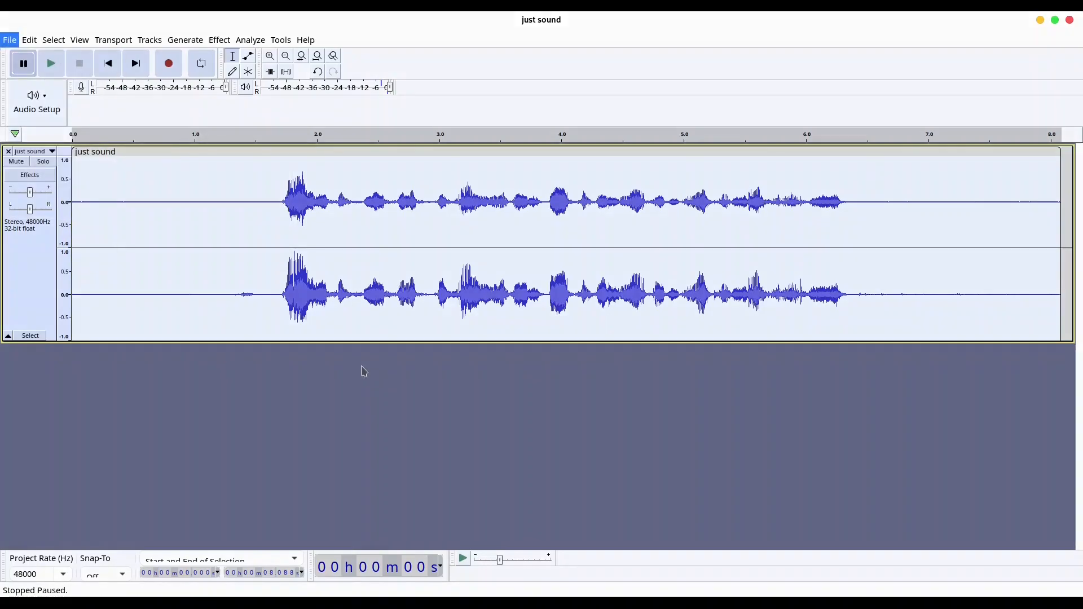
# Step: Export the cleaned audio as 'just sound repared.mp3' in the kind spirit folder
pyautogui.click(9, 39)
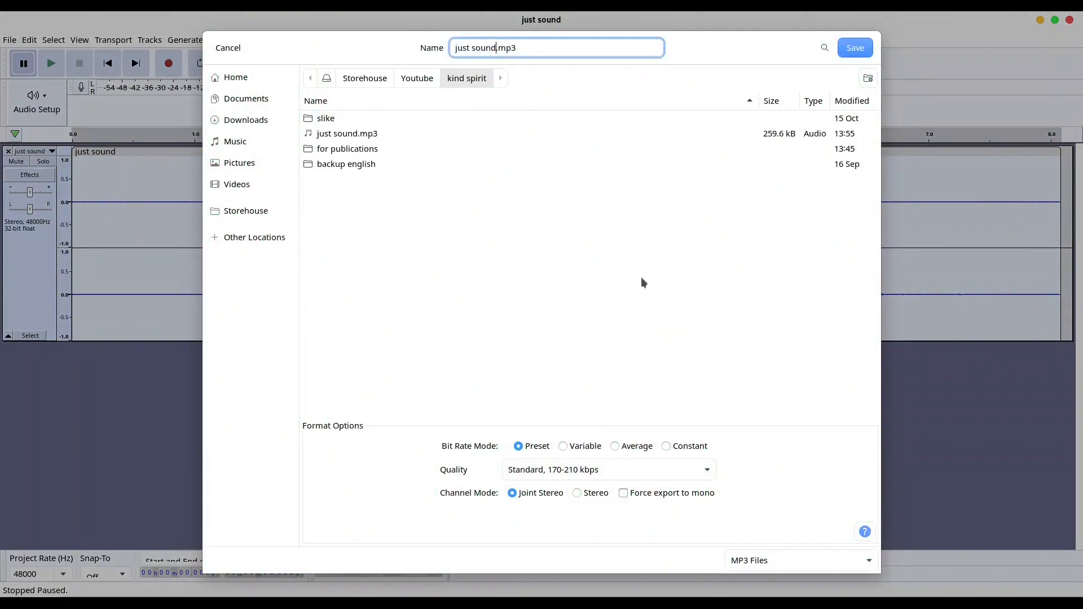
pyautogui.write('re')
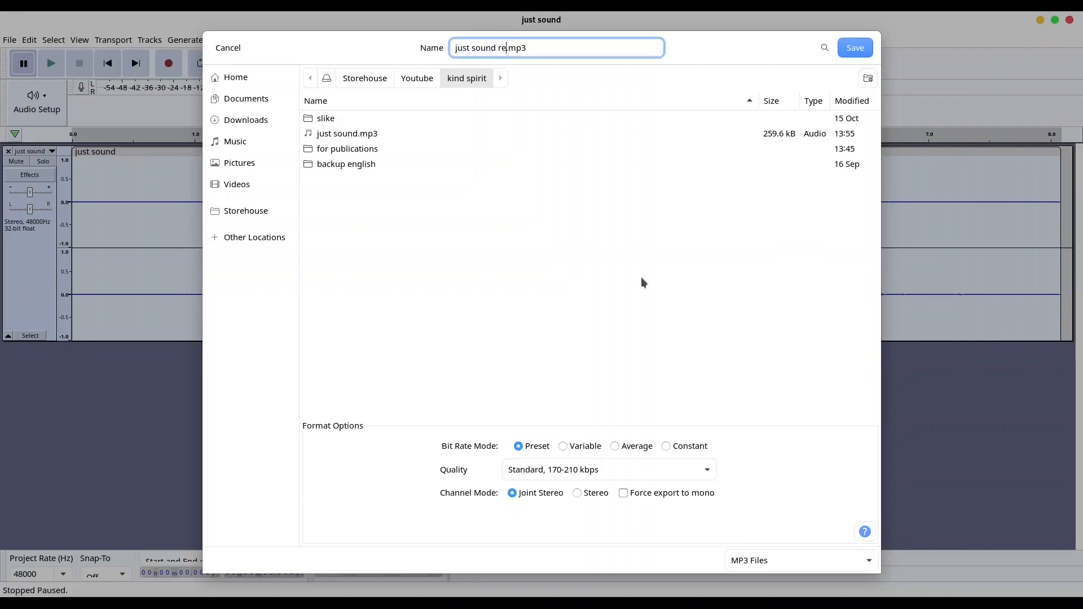
pyautogui.write('pared')
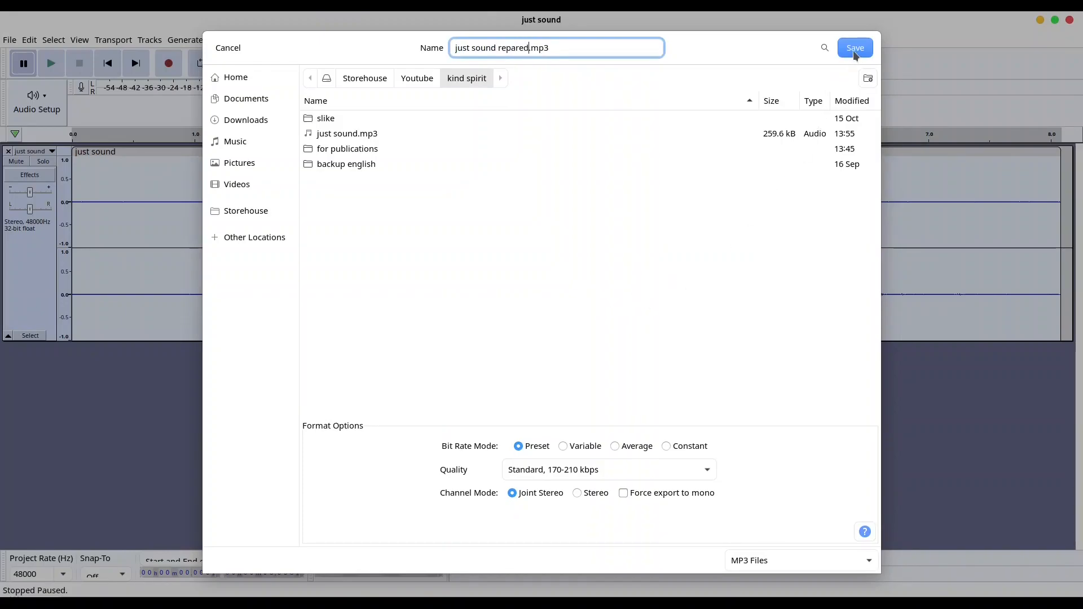
pyautogui.click(855, 48)
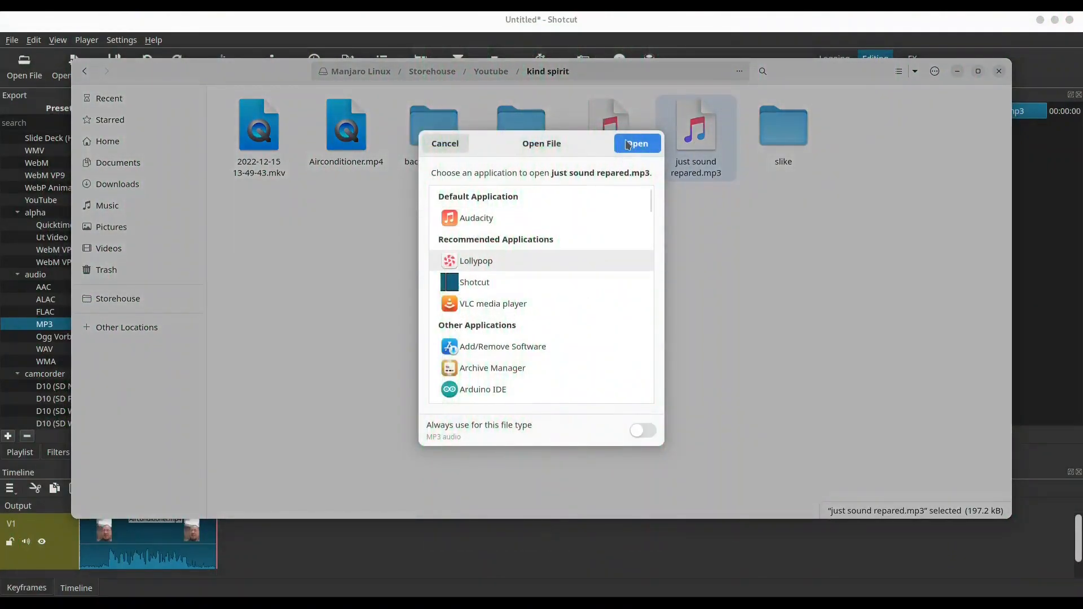
# Step: Listen to just sound repared.mp3 in Lollypop, then close the player
pyautogui.click(637, 143)
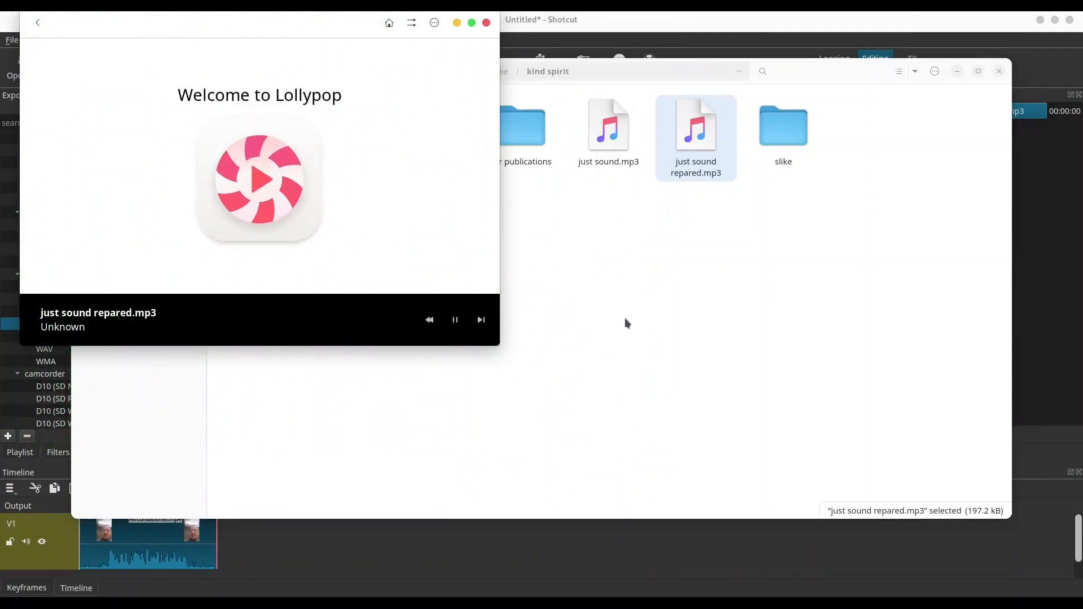
pyautogui.moveTo(617, 303)
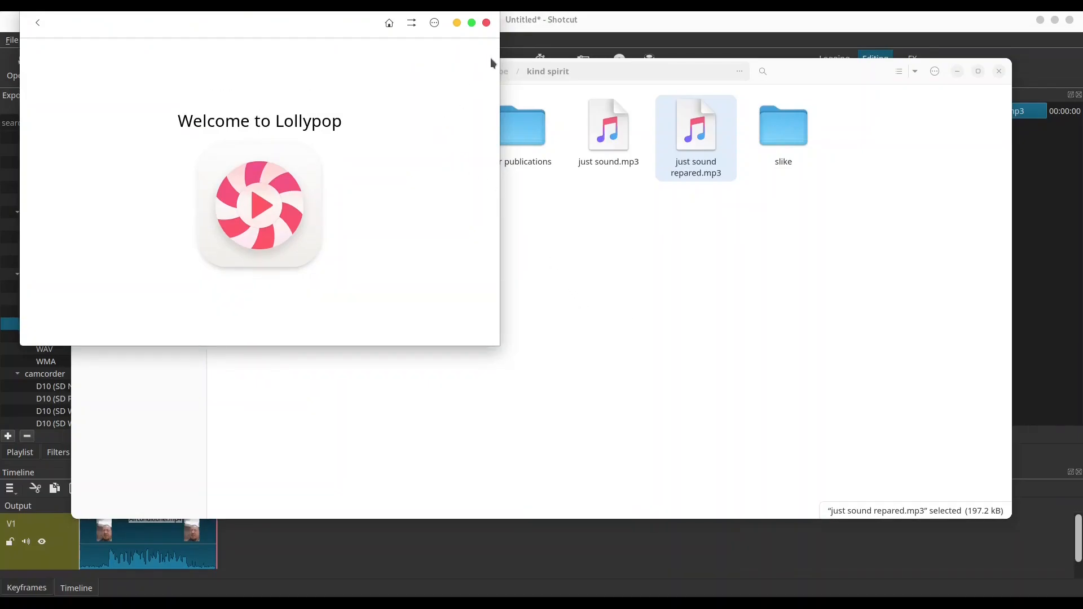
pyautogui.click(486, 22)
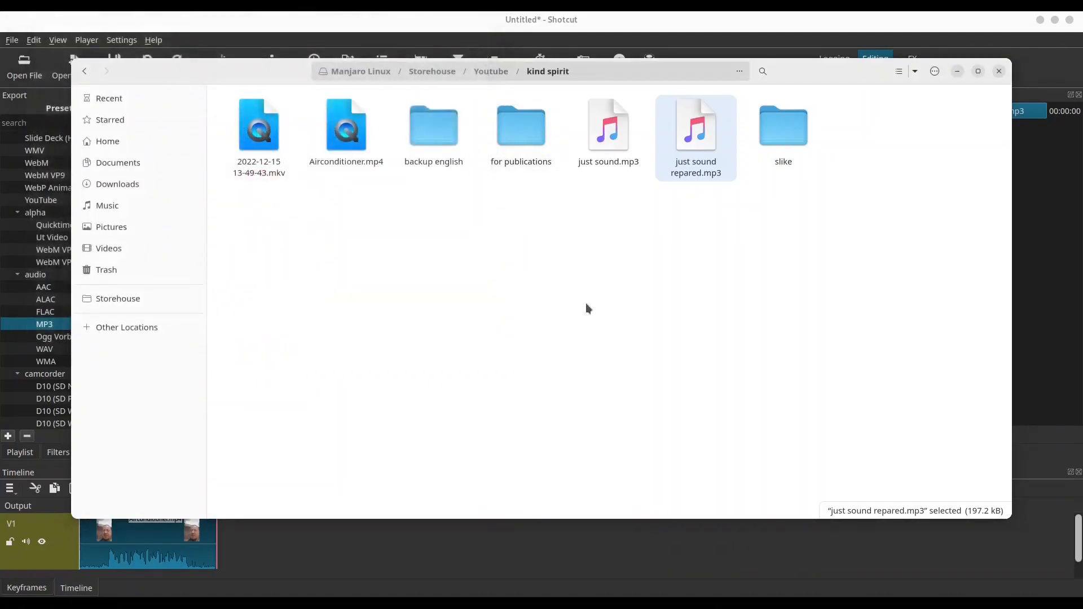
pyautogui.moveTo(649, 338)
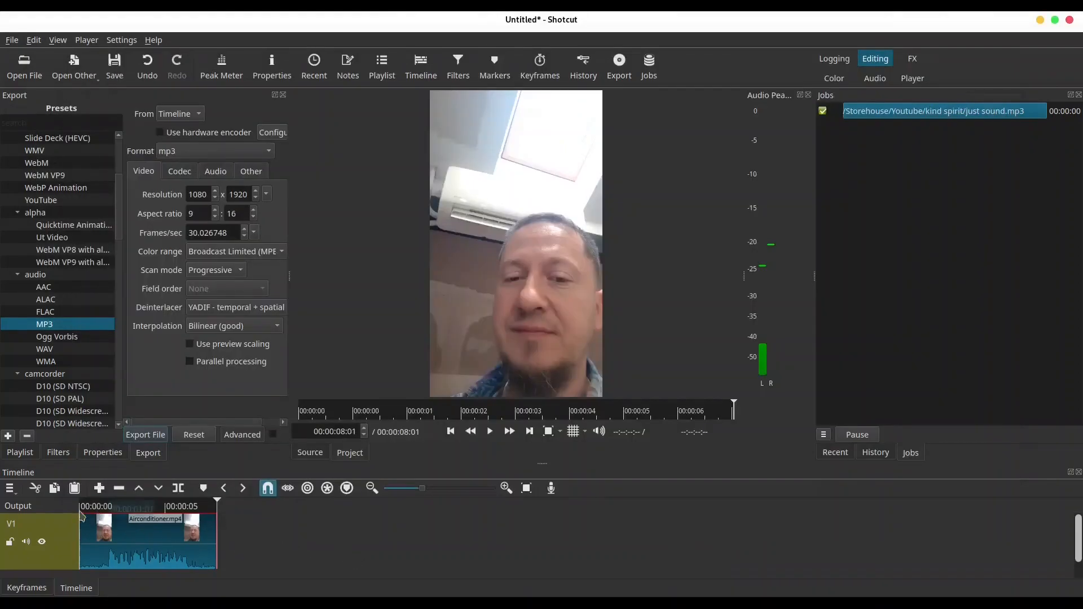
# Step: Add an audio track, mute the video's sound, drop in just sound repared.mp3, and play
pyautogui.click(9, 488)
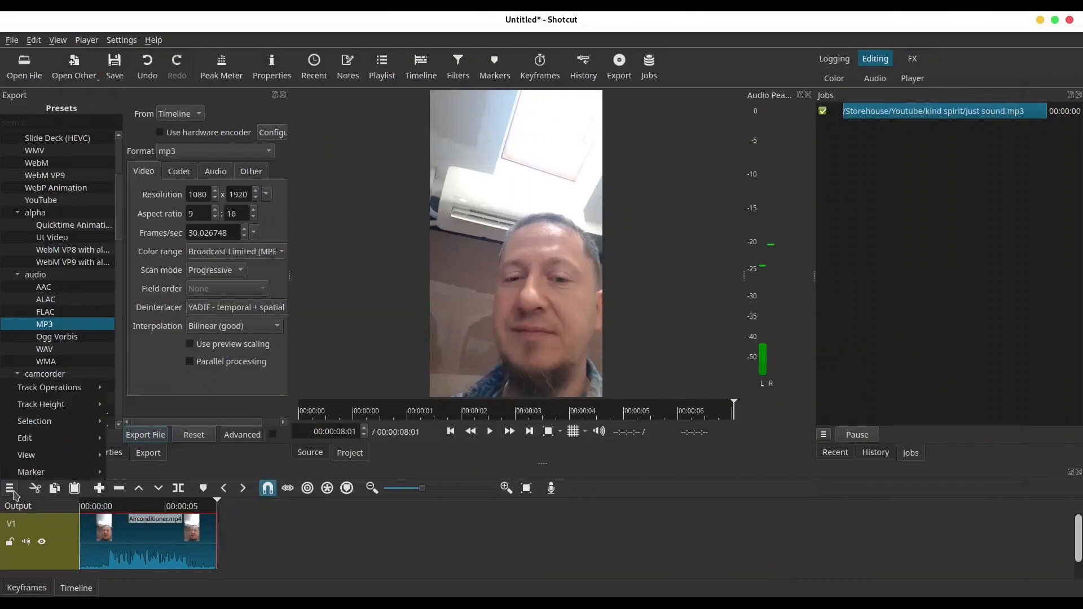
pyautogui.click(49, 387)
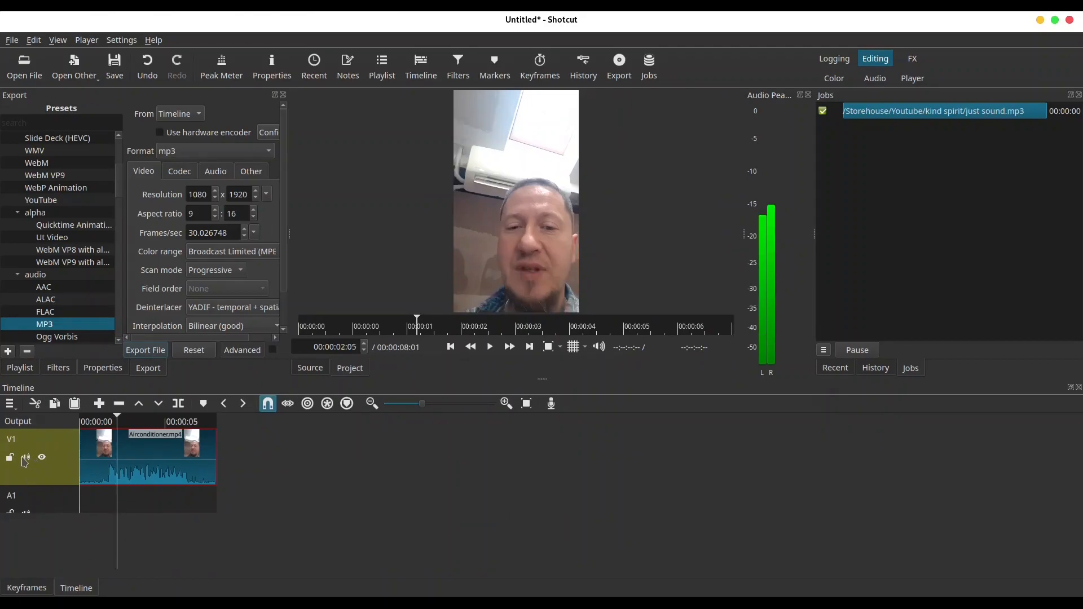
pyautogui.click(25, 458)
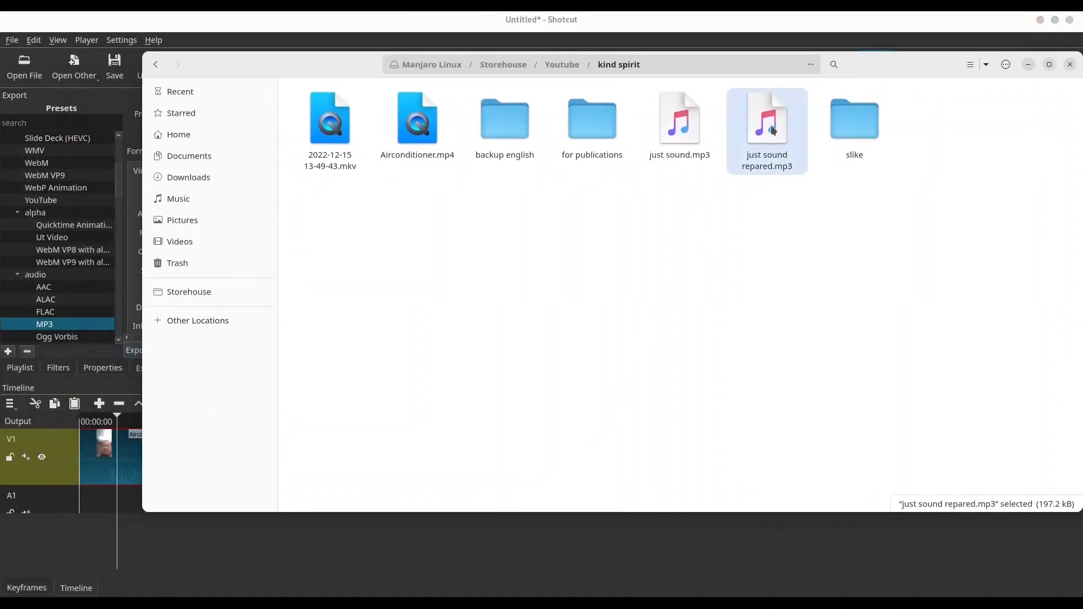
pyautogui.moveTo(766, 121); pyautogui.dragTo(100, 497)
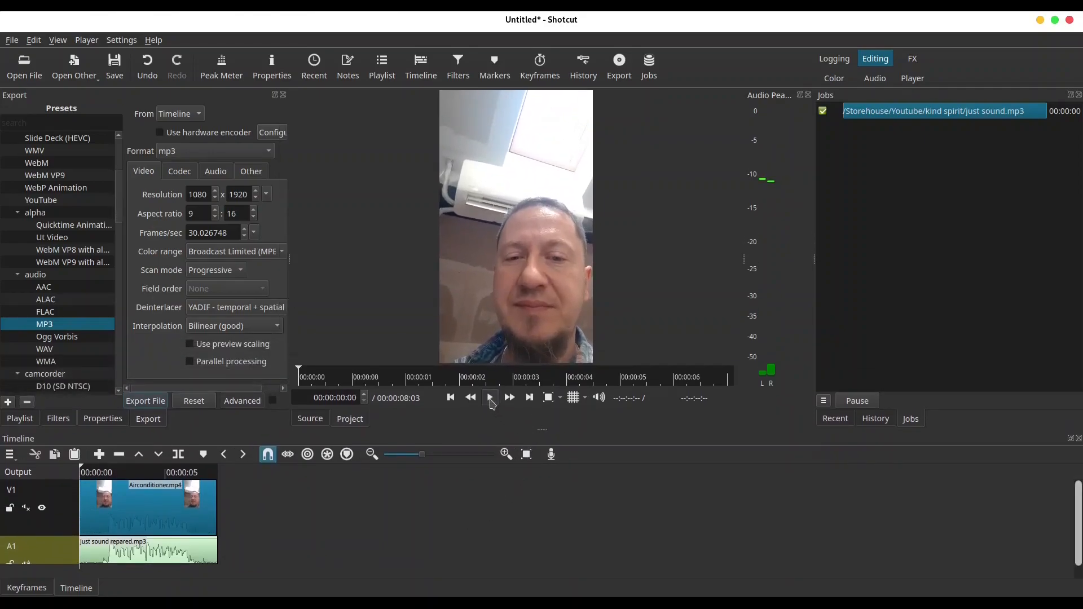
pyautogui.click(489, 398)
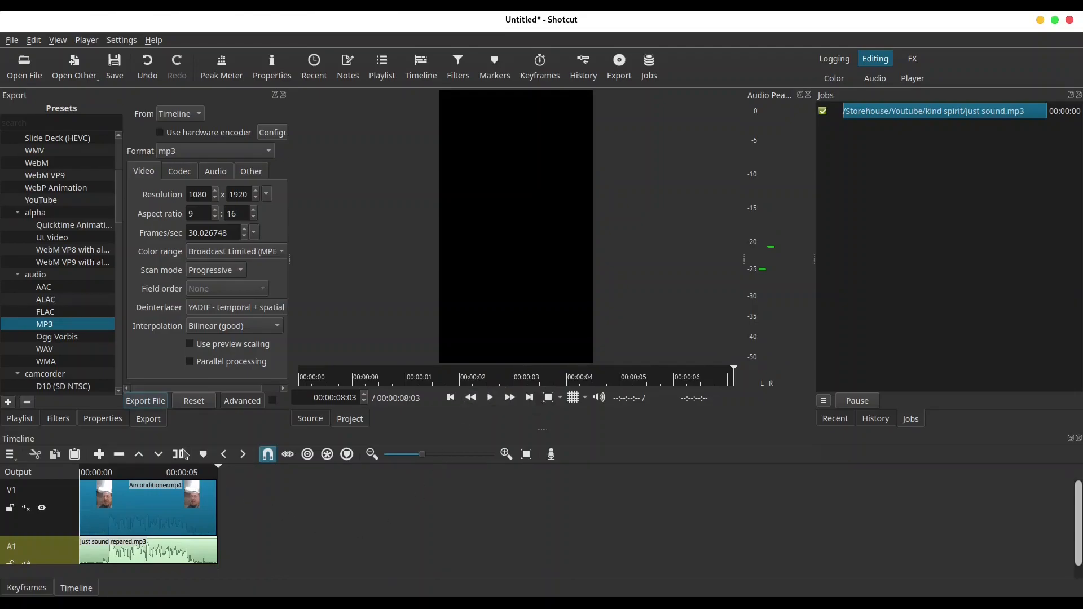
# Step: Set the export format to mp4, keeping the h264_vaapi video codec
pyautogui.click(266, 151)
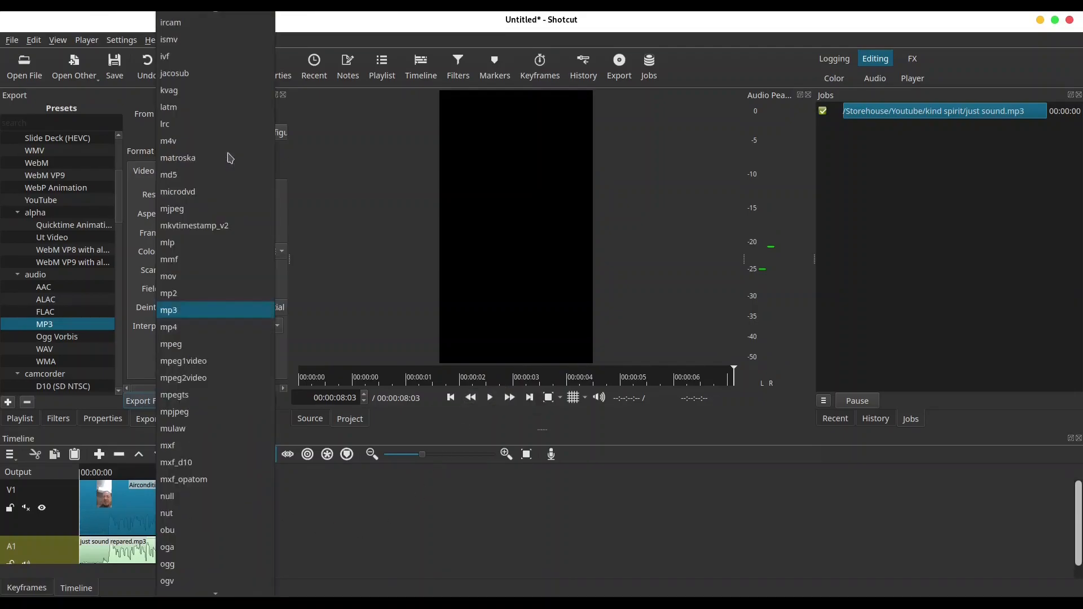
pyautogui.moveTo(178, 328)
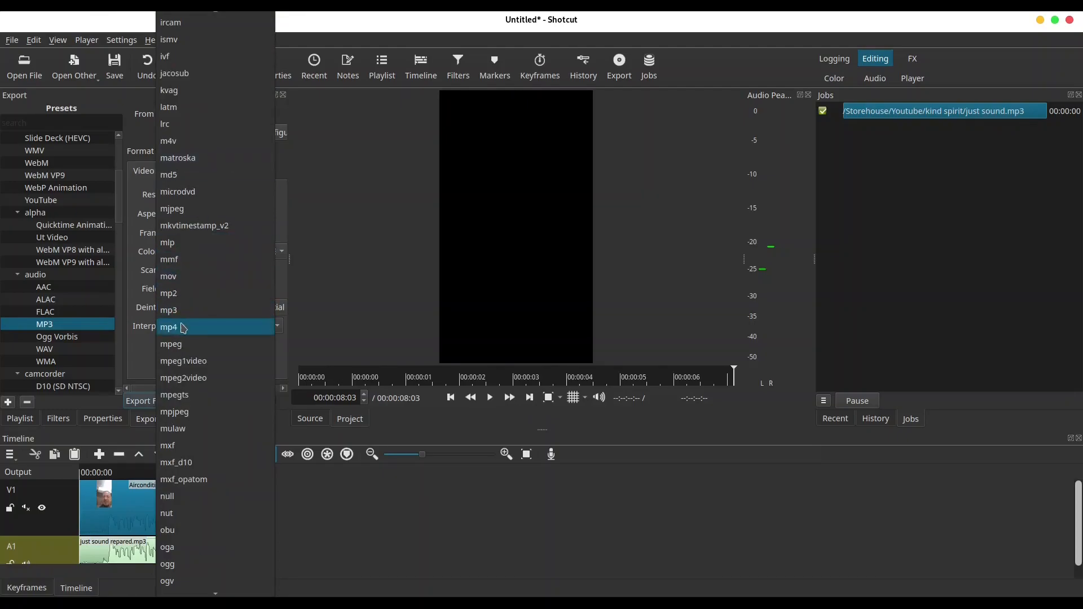
pyautogui.click(168, 327)
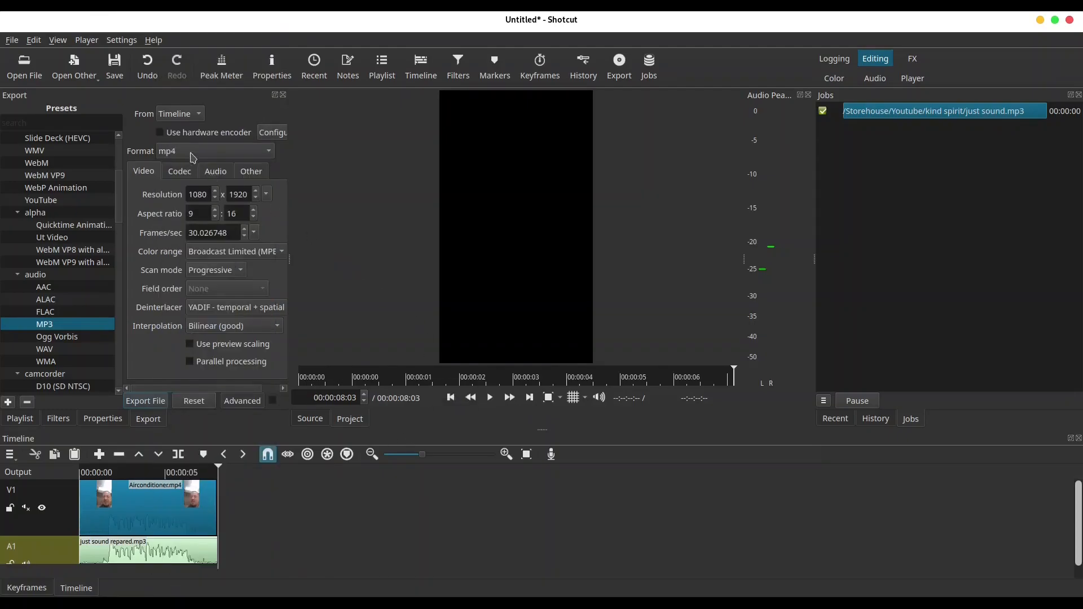
pyautogui.click(180, 171)
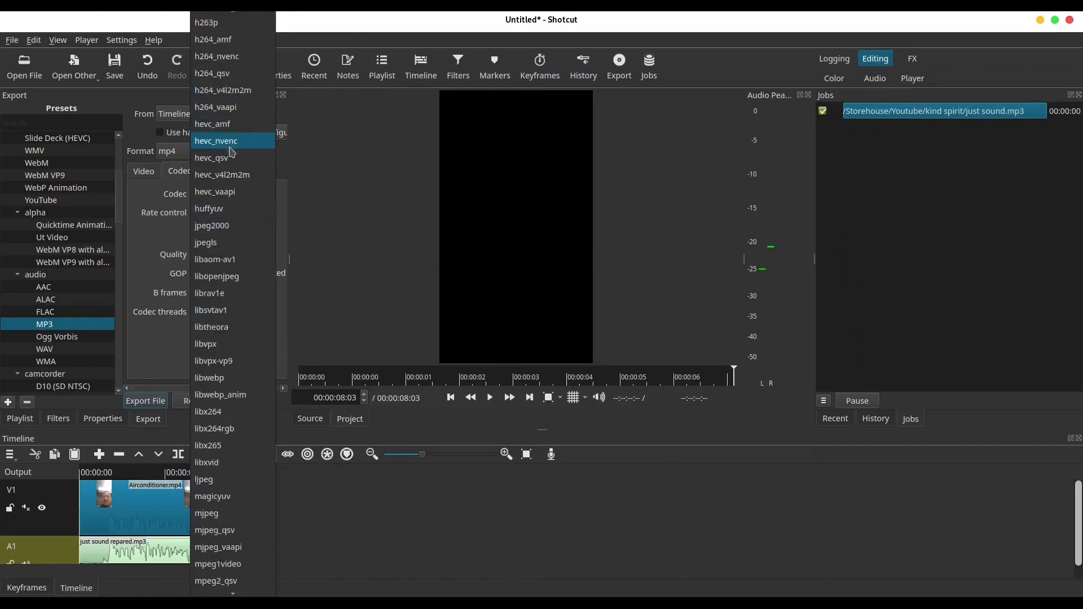
pyautogui.moveTo(239, 127)
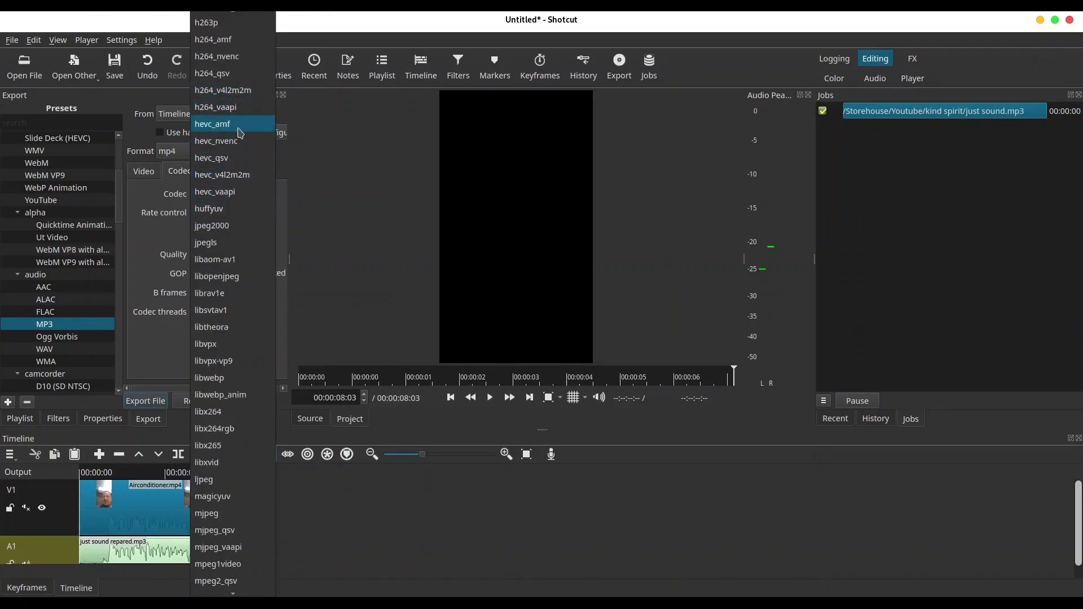
pyautogui.click(214, 107)
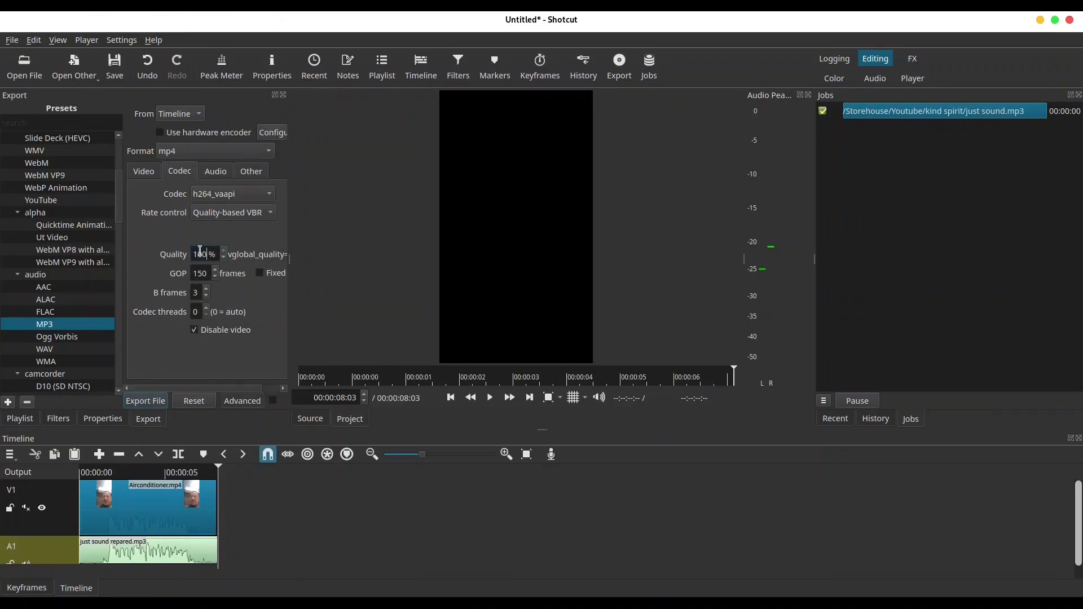
pyautogui.click(144, 171)
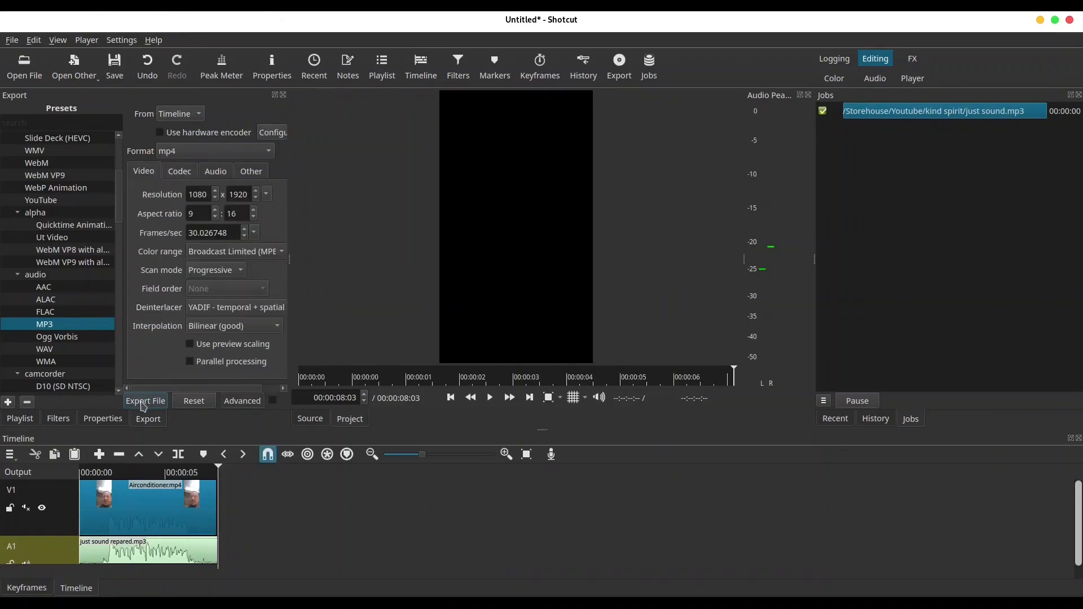
# Step: Export the timeline as 'repaired' into the kind spirit folder
pyautogui.click(145, 401)
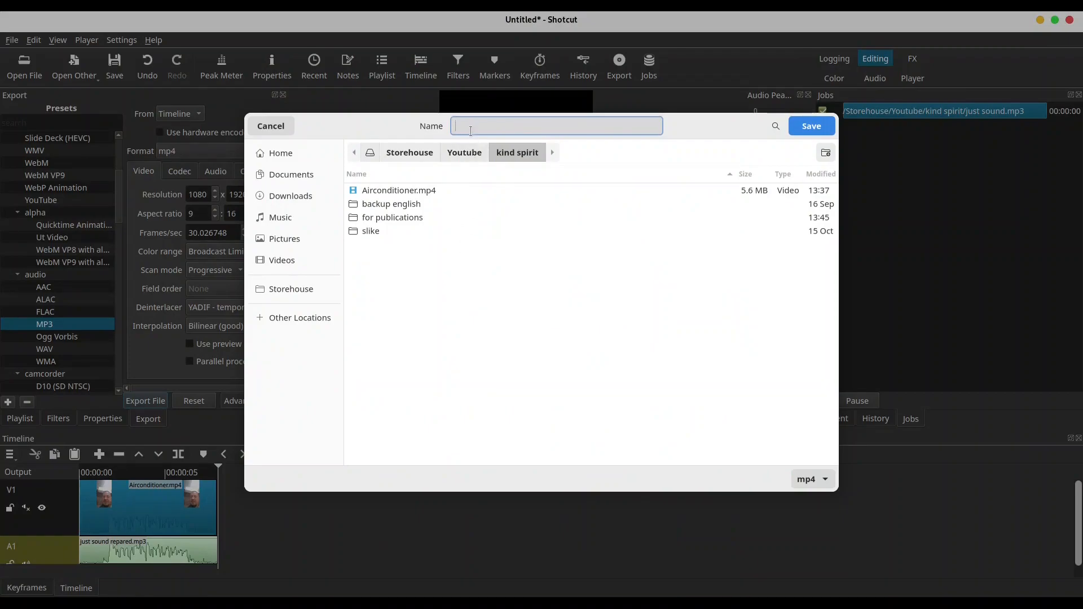
pyautogui.write('repaired')
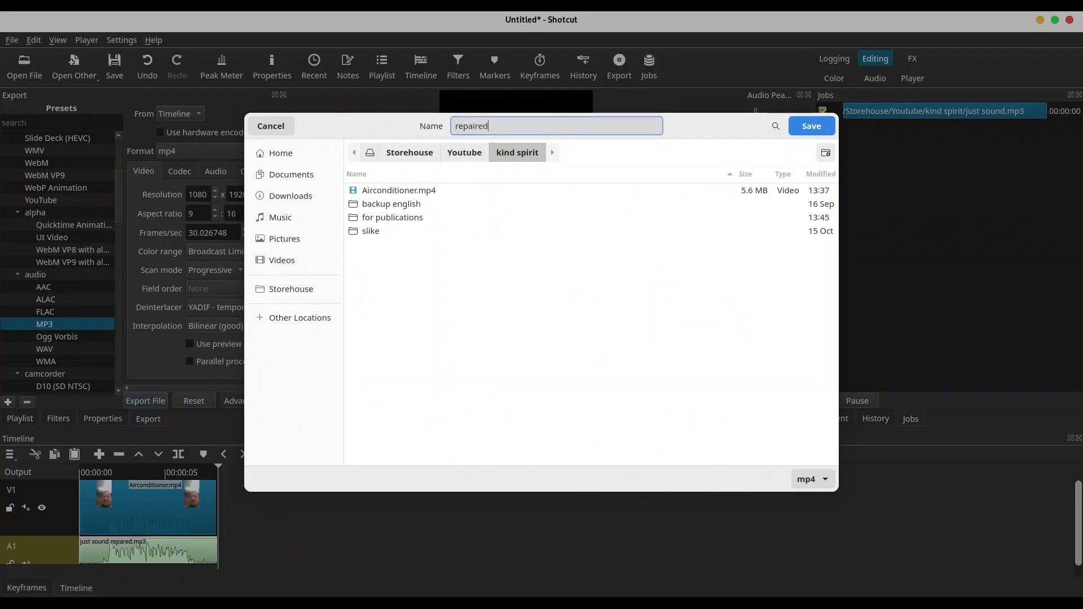
pyautogui.click(811, 125)
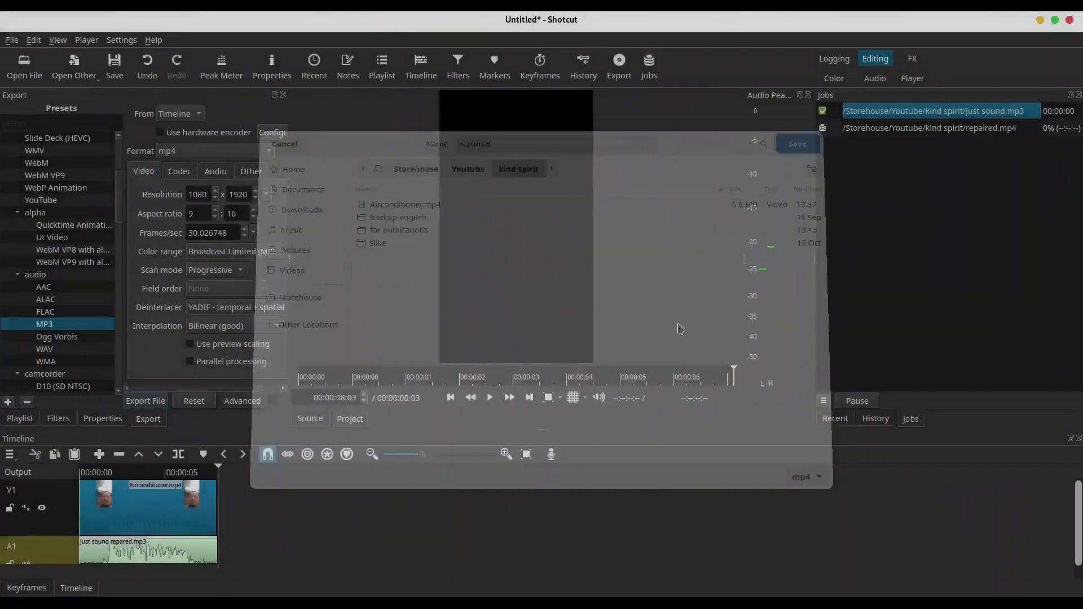
pyautogui.click(798, 144)
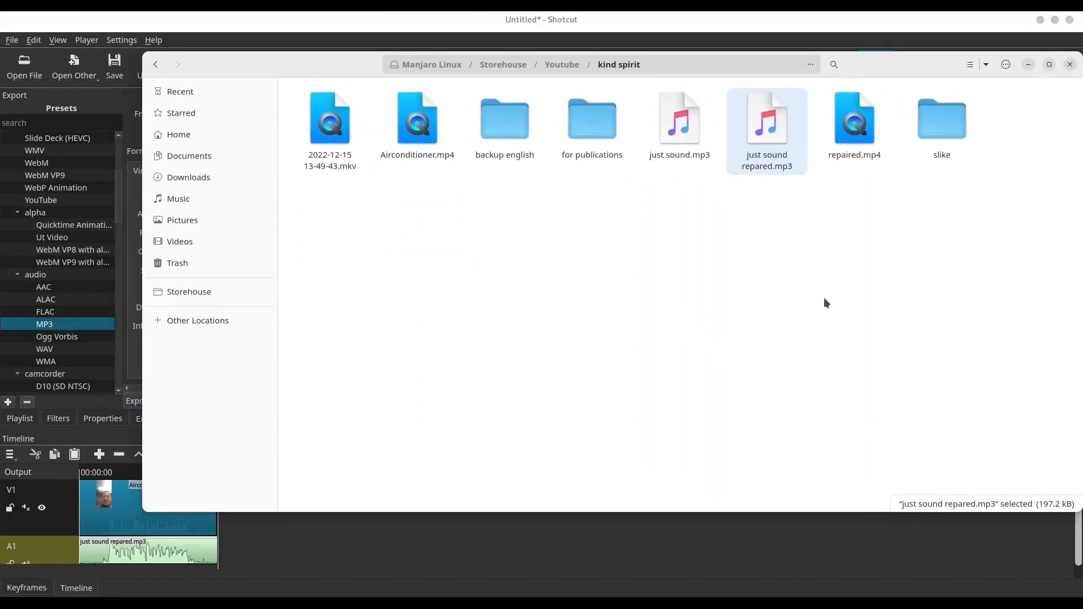
pyautogui.rightClick(854, 119)
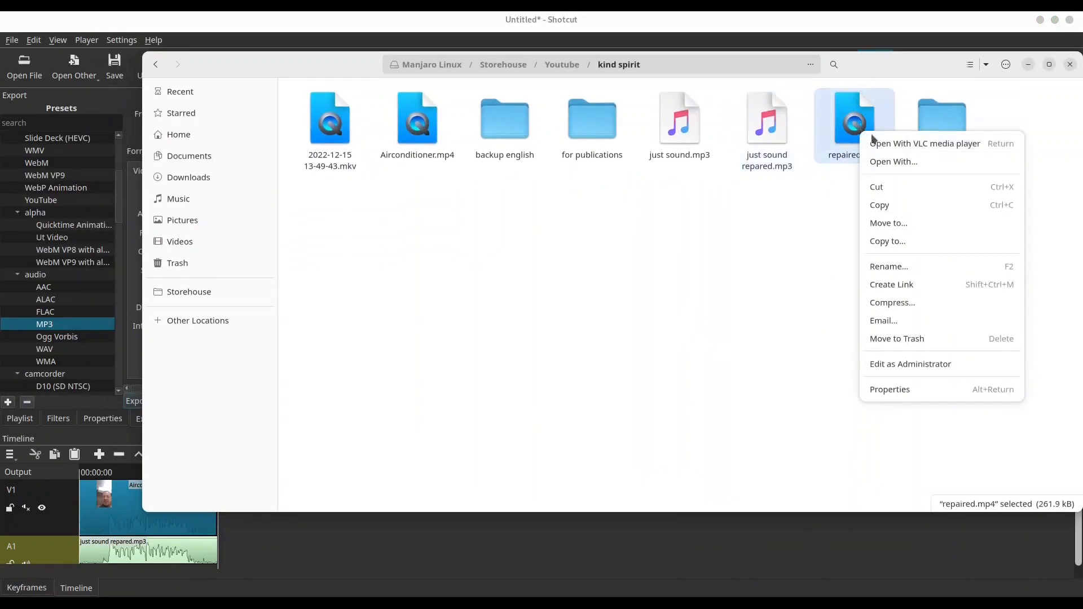
pyautogui.click(925, 143)
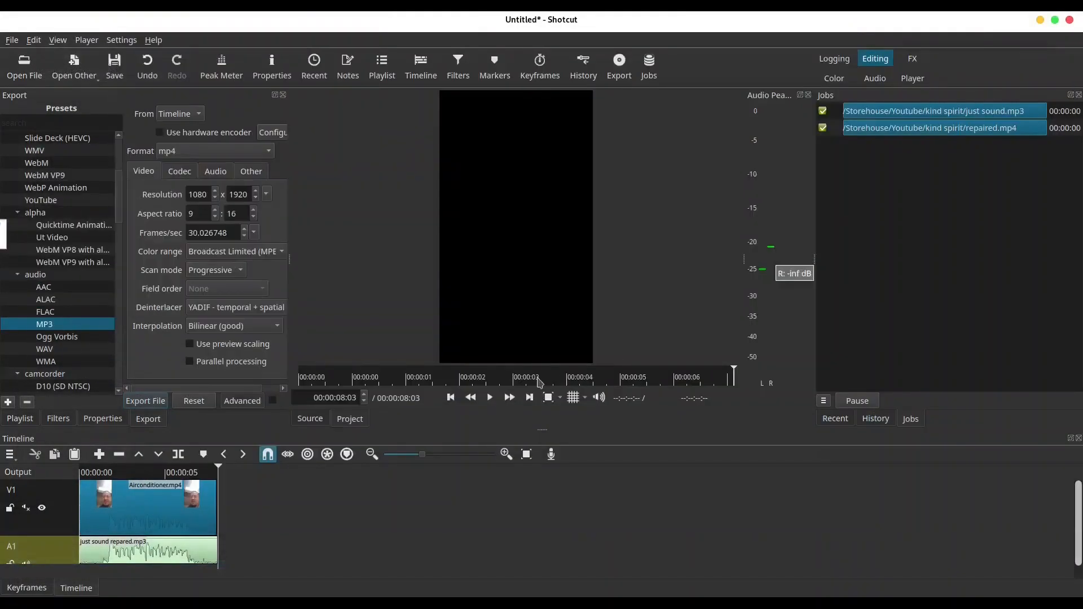
# Step: Re-enable video output and re-export, replacing the existing repaired.mp4 in kind spirit
pyautogui.click(179, 171)
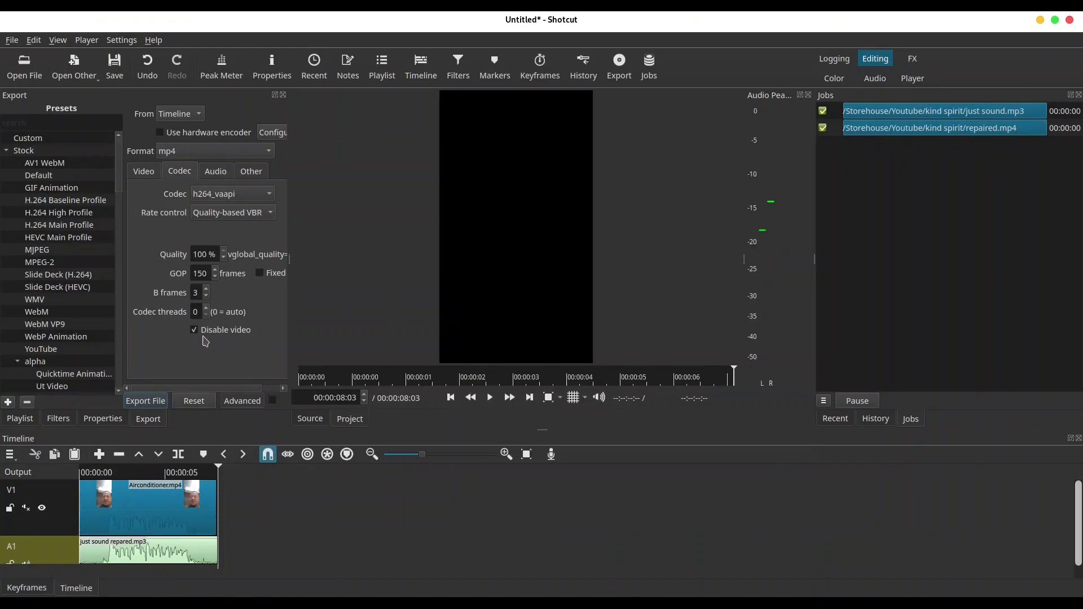
pyautogui.click(193, 330)
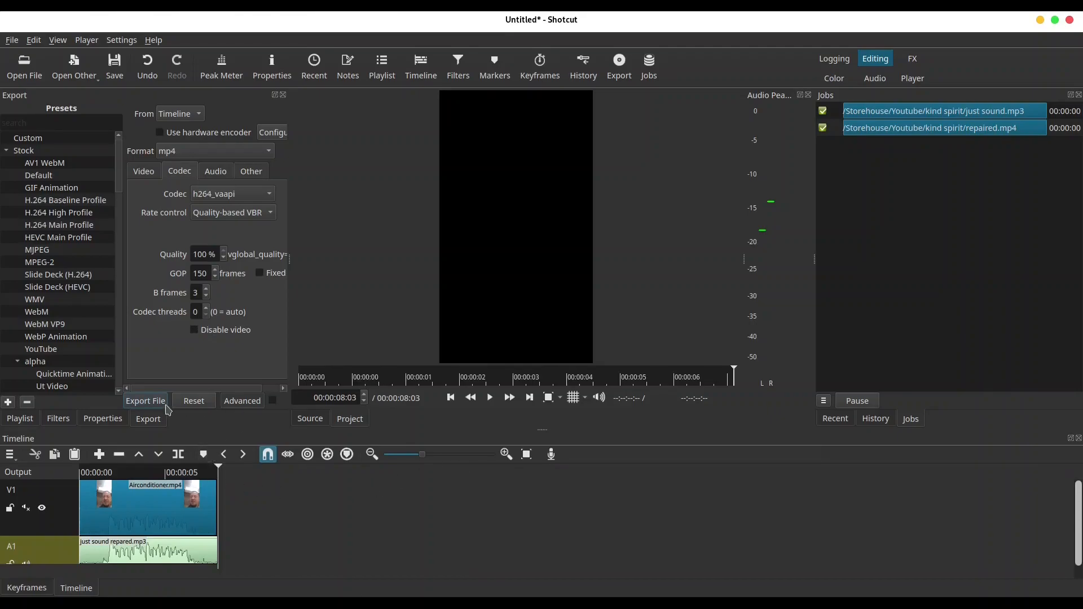
pyautogui.click(145, 400)
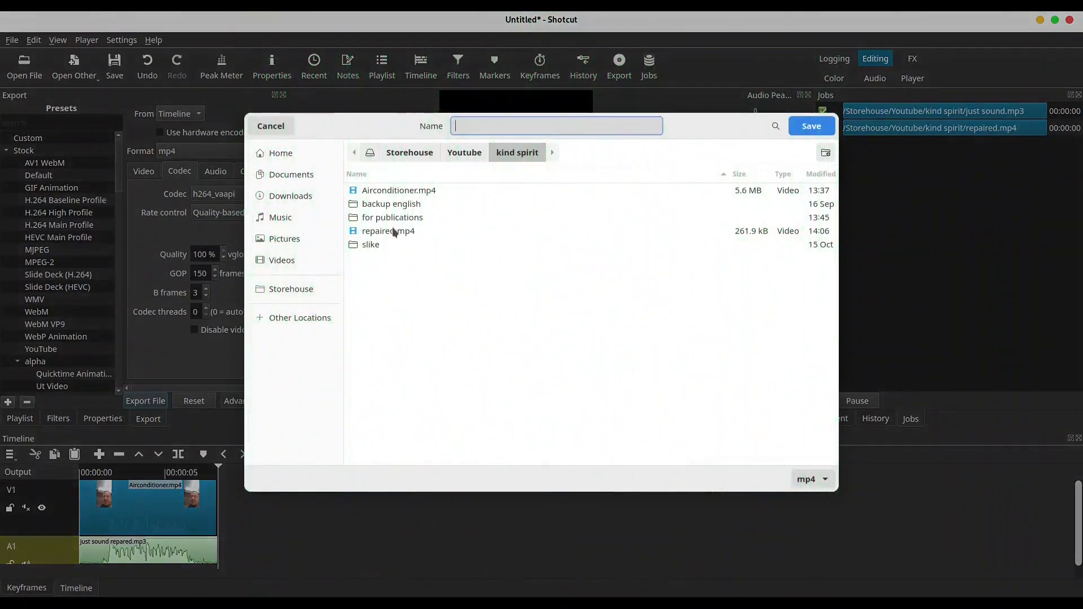
pyautogui.click(387, 231)
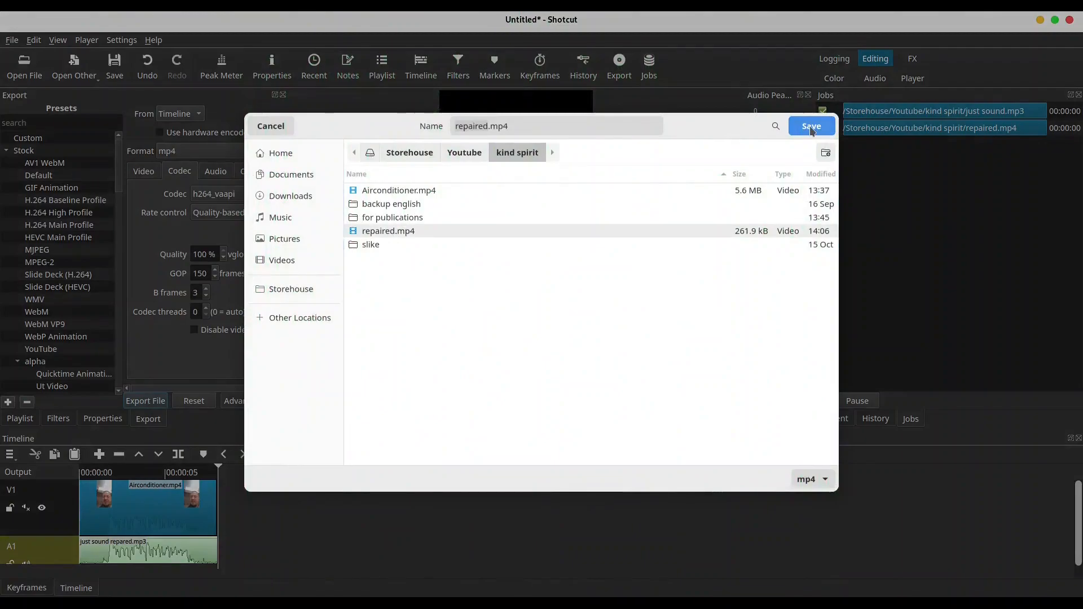
pyautogui.click(811, 126)
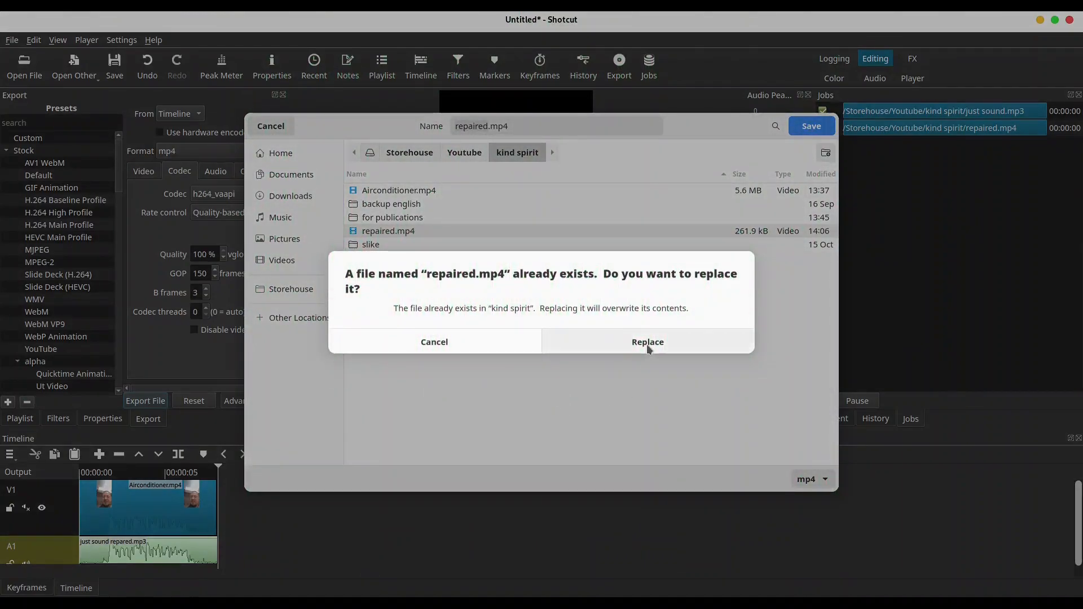
pyautogui.click(648, 342)
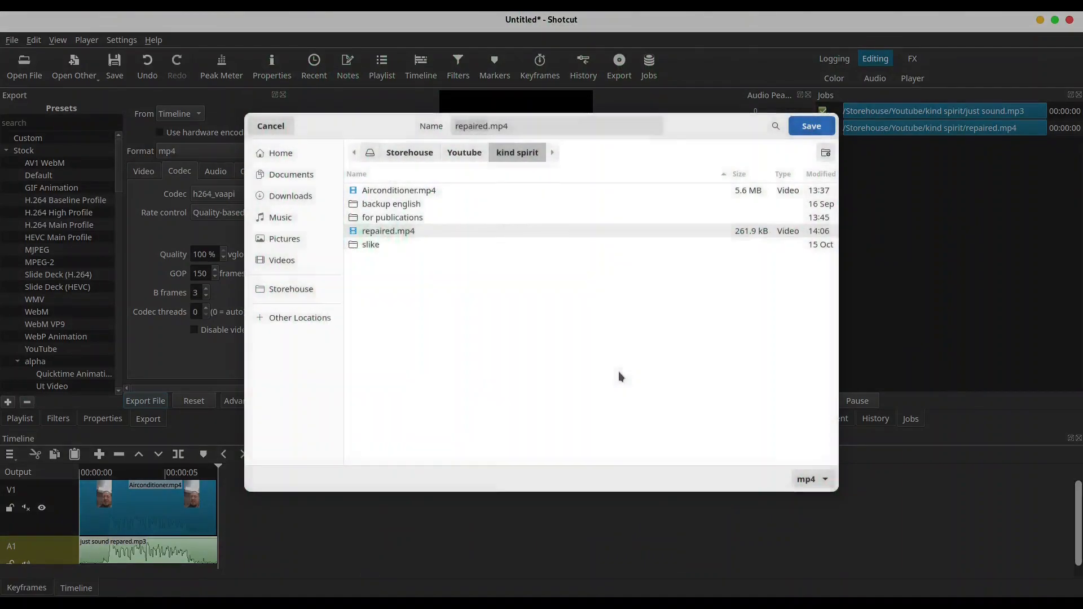
pyautogui.click(811, 125)
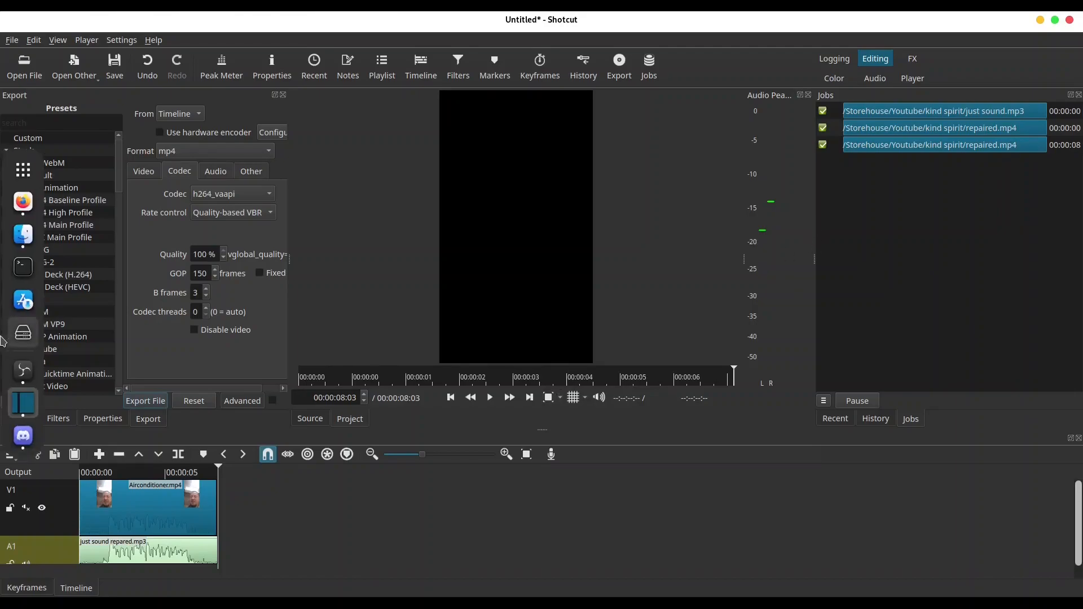
pyautogui.moveTo(23, 235)
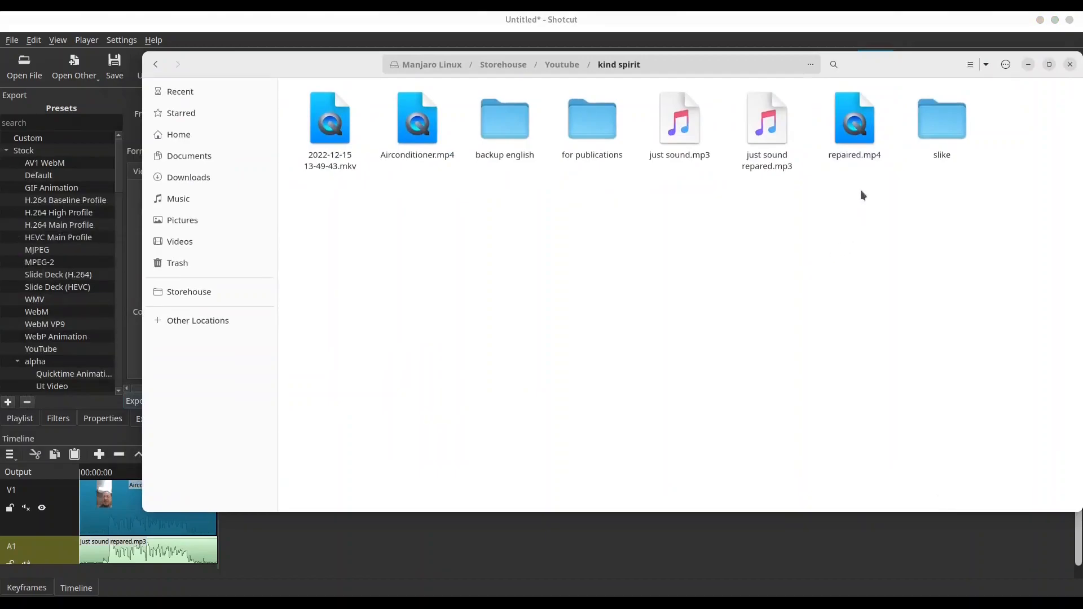
# Step: Open repaired.mp4 from Files with VLC media player
pyautogui.rightClick(854, 119)
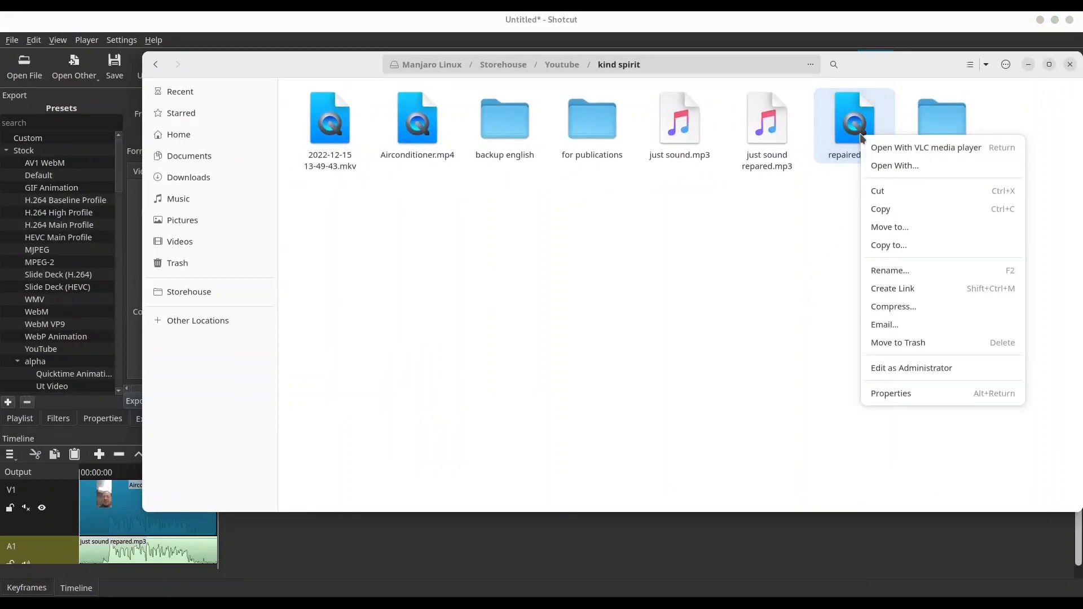
pyautogui.click(926, 148)
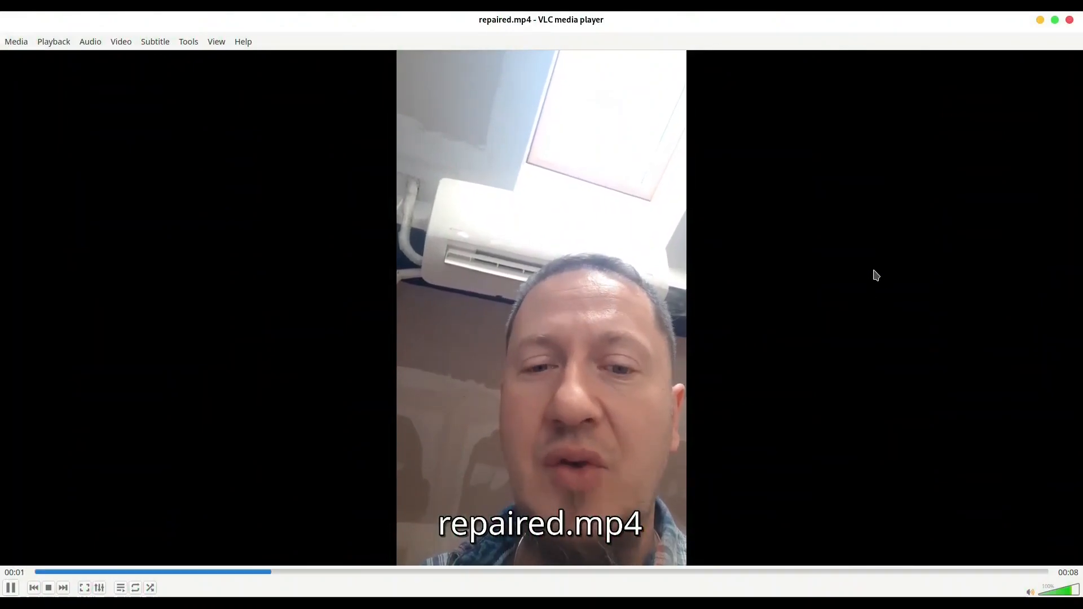